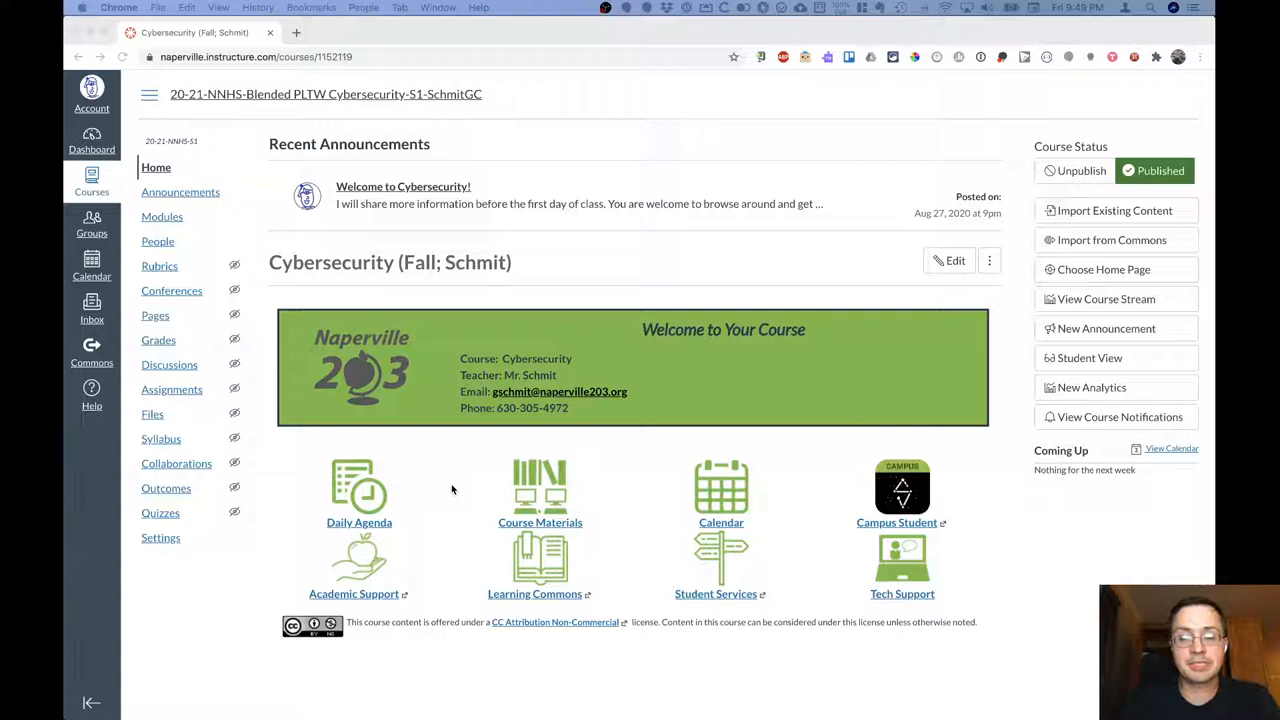
mouse_move(720, 490)
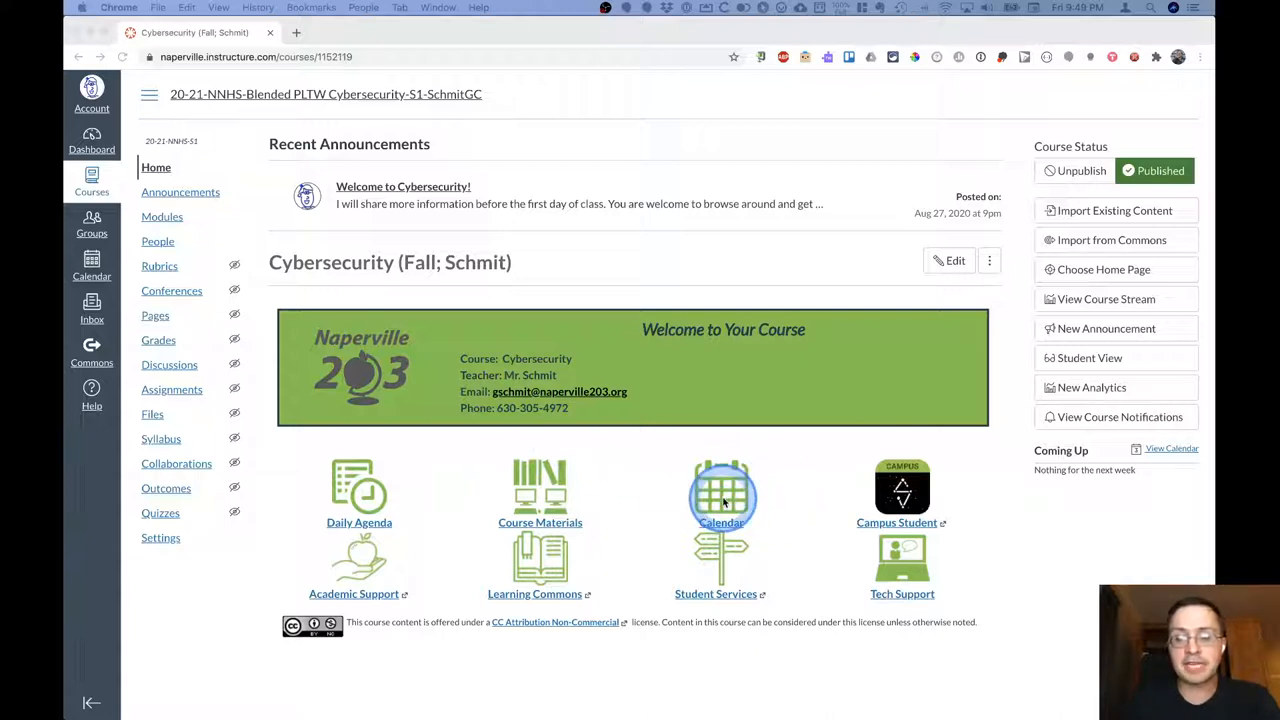
mouse_move(616, 580)
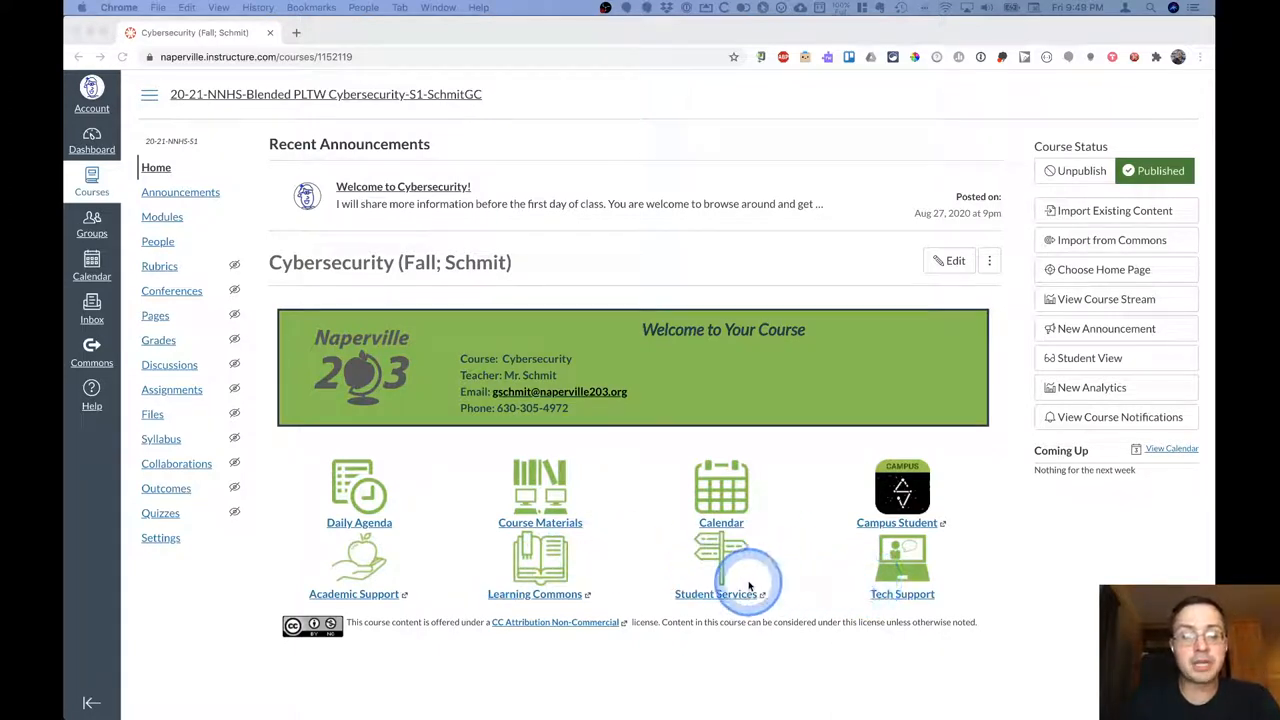
mouse_move(358, 500)
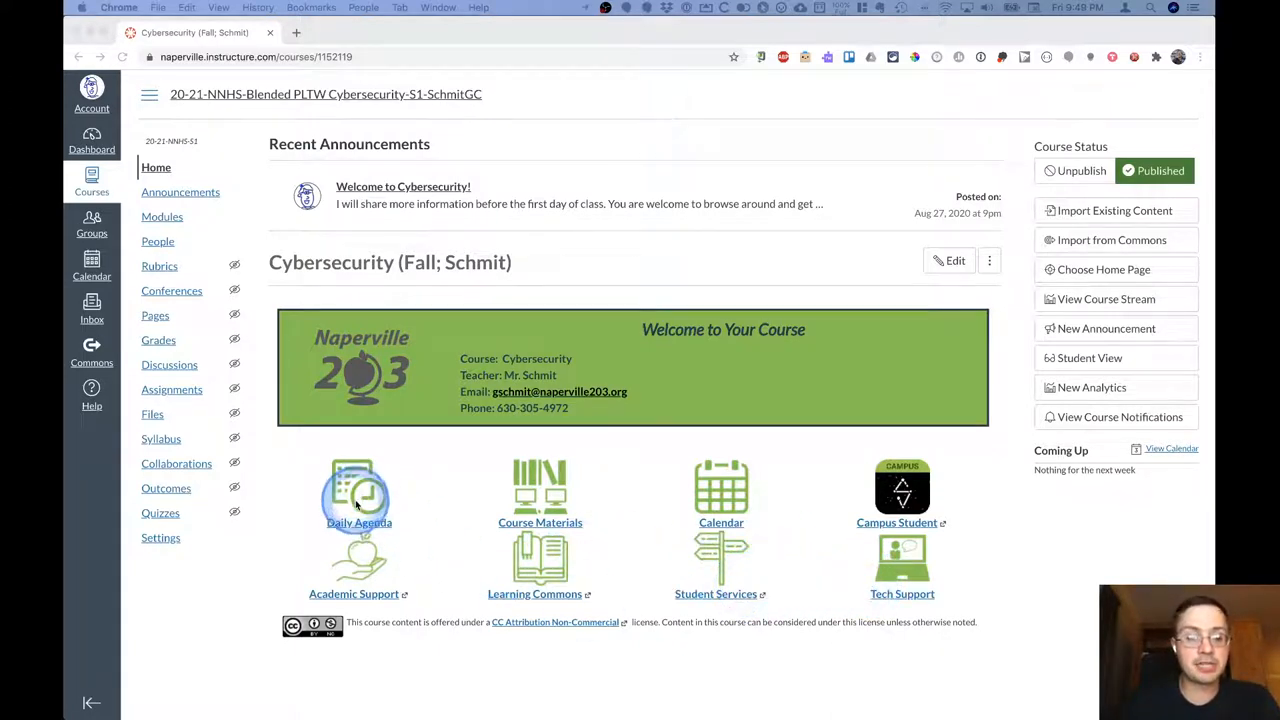
mouse_move(540, 490)
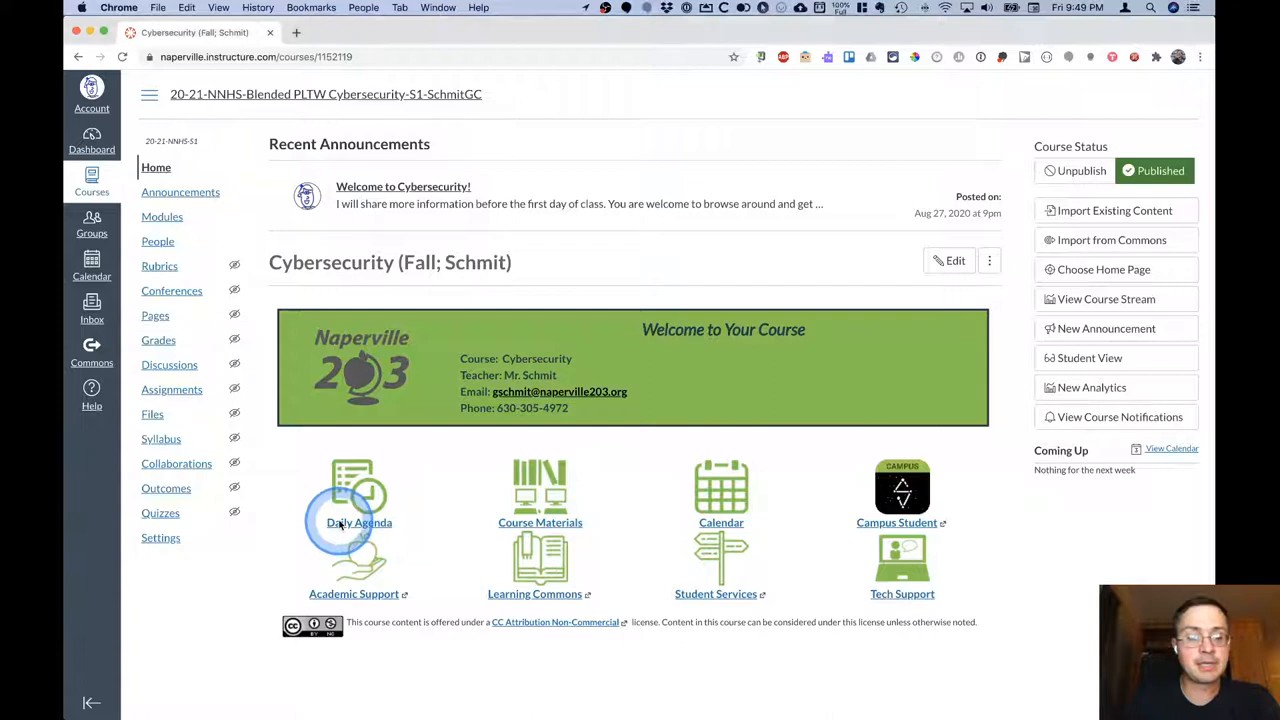
Open Introduction to Cybersecurity via Daily Agenda and scroll through Day 1 slides to the to-do list and legend.
left_click(360, 522)
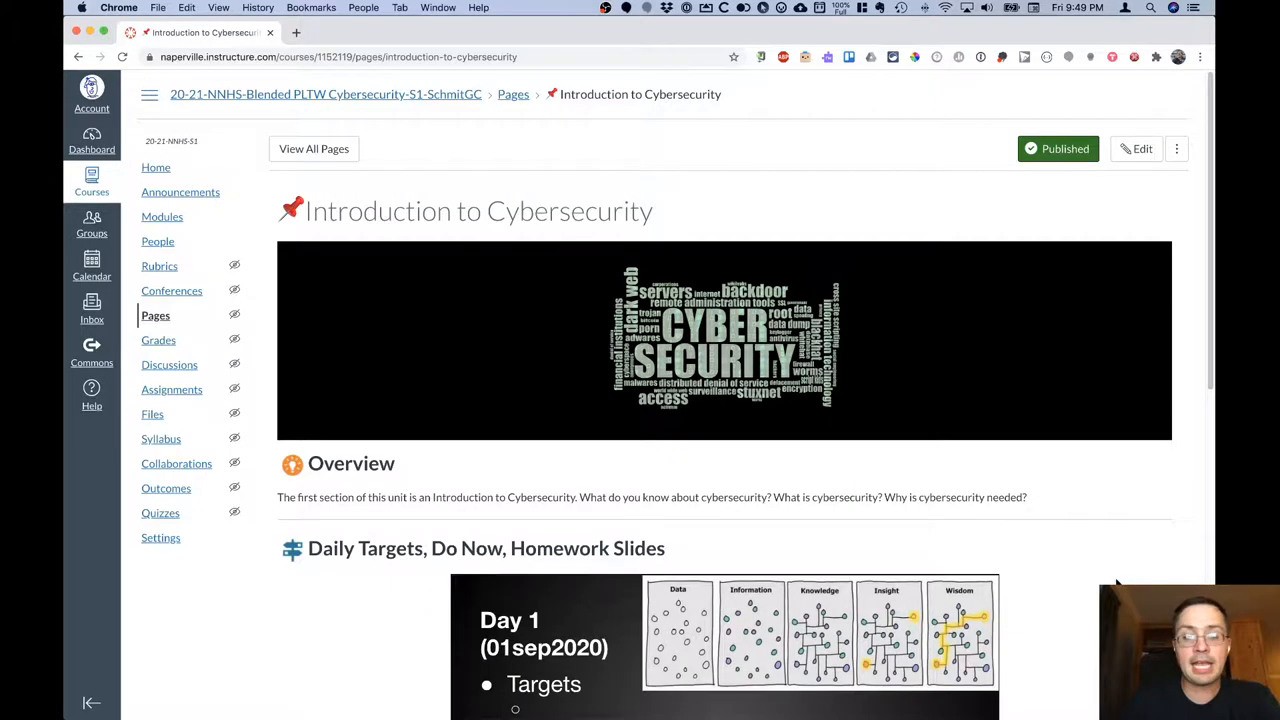
scroll("down", 3)
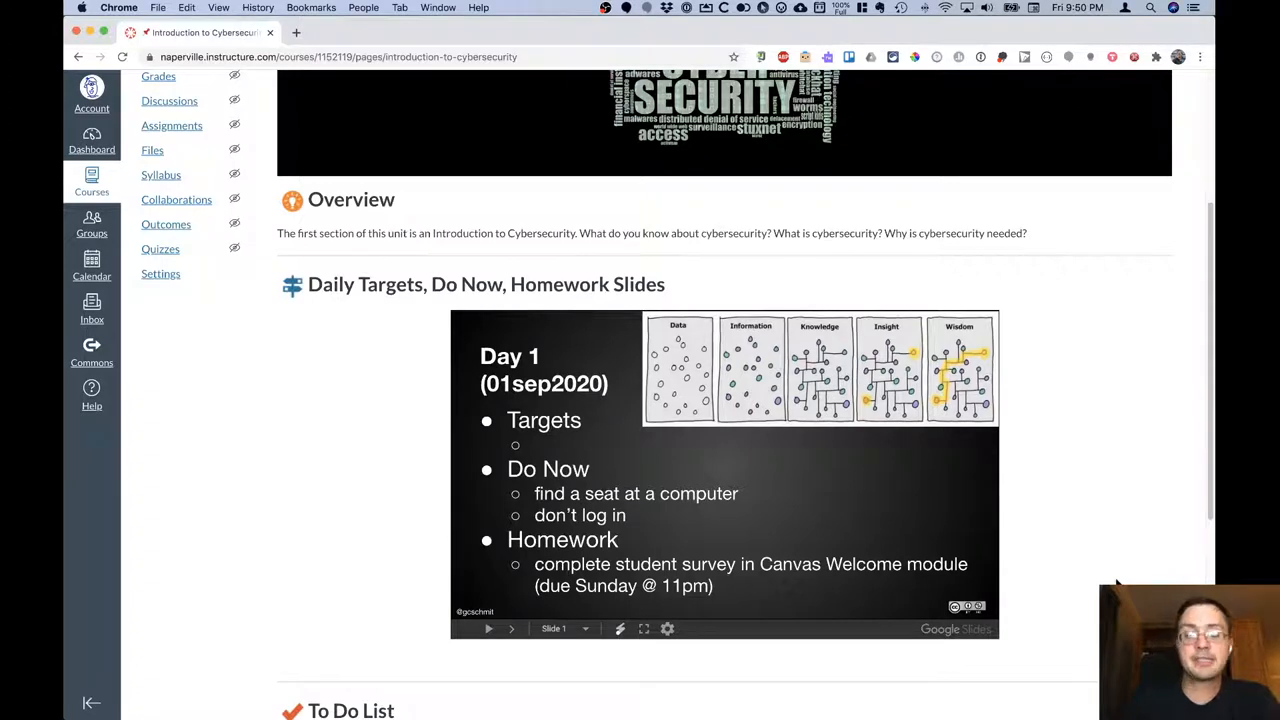
scroll("down", 3)
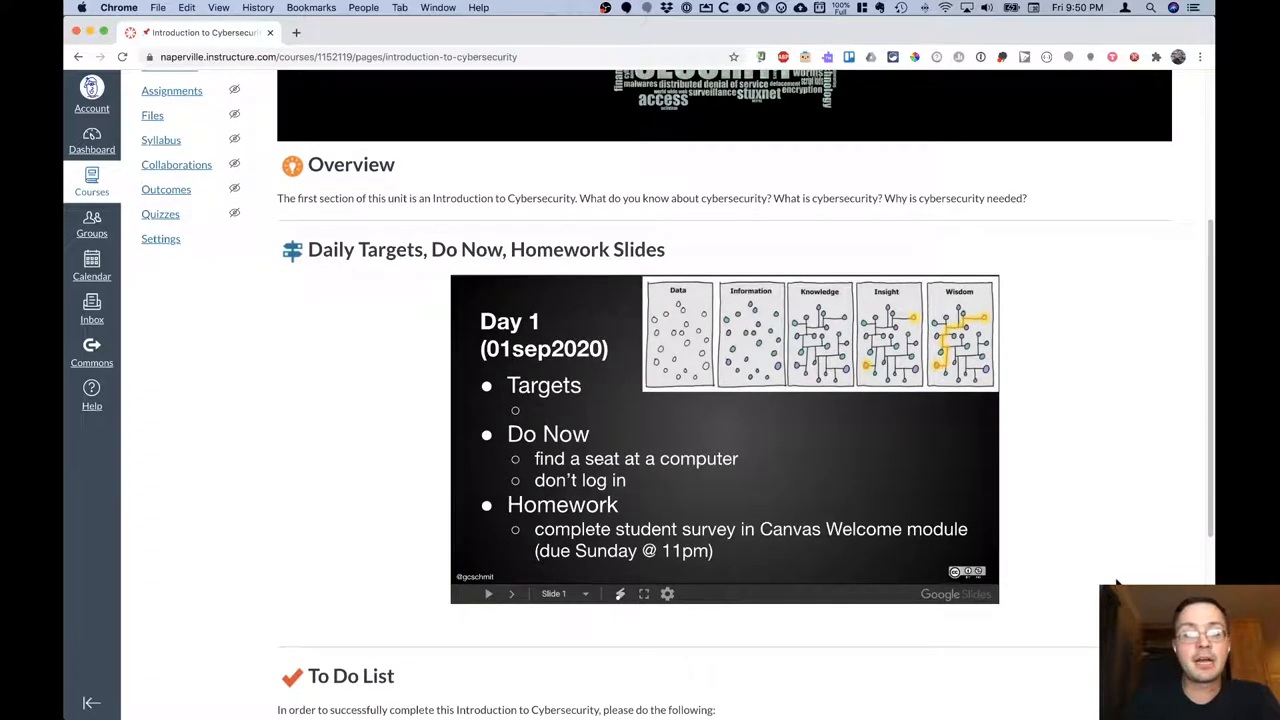
scroll("down", 3)
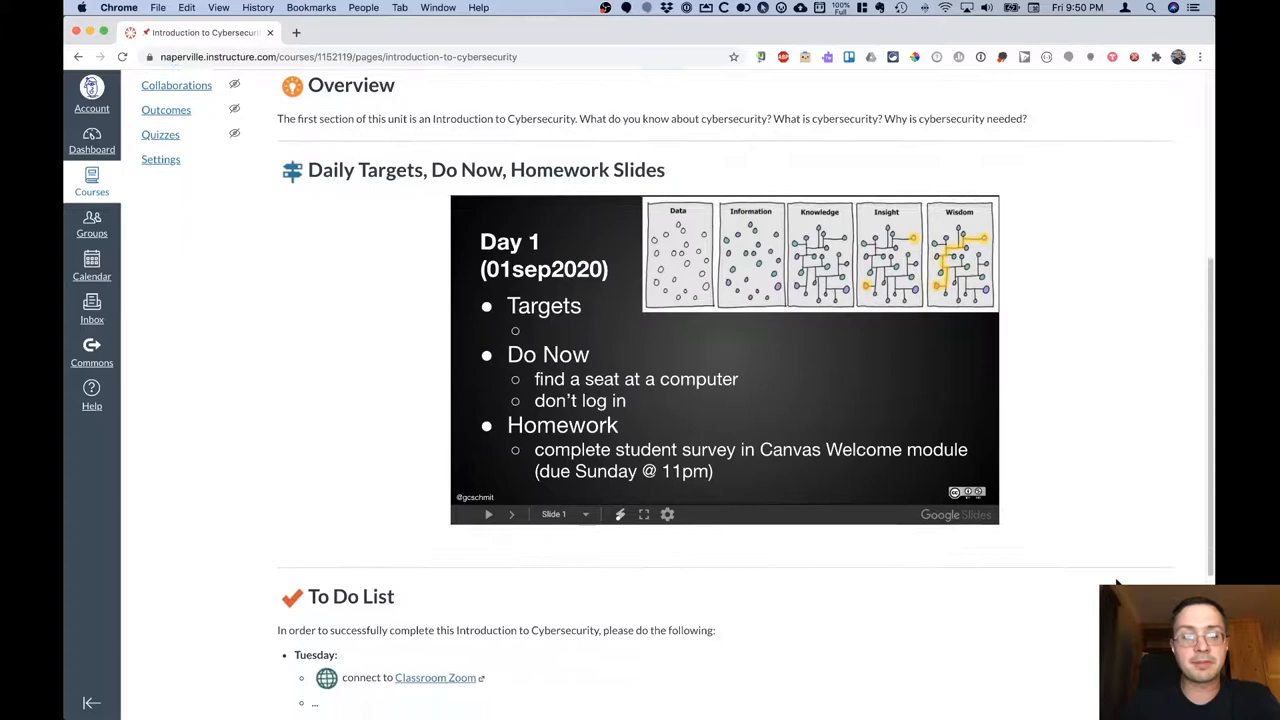
scroll("down", 3)
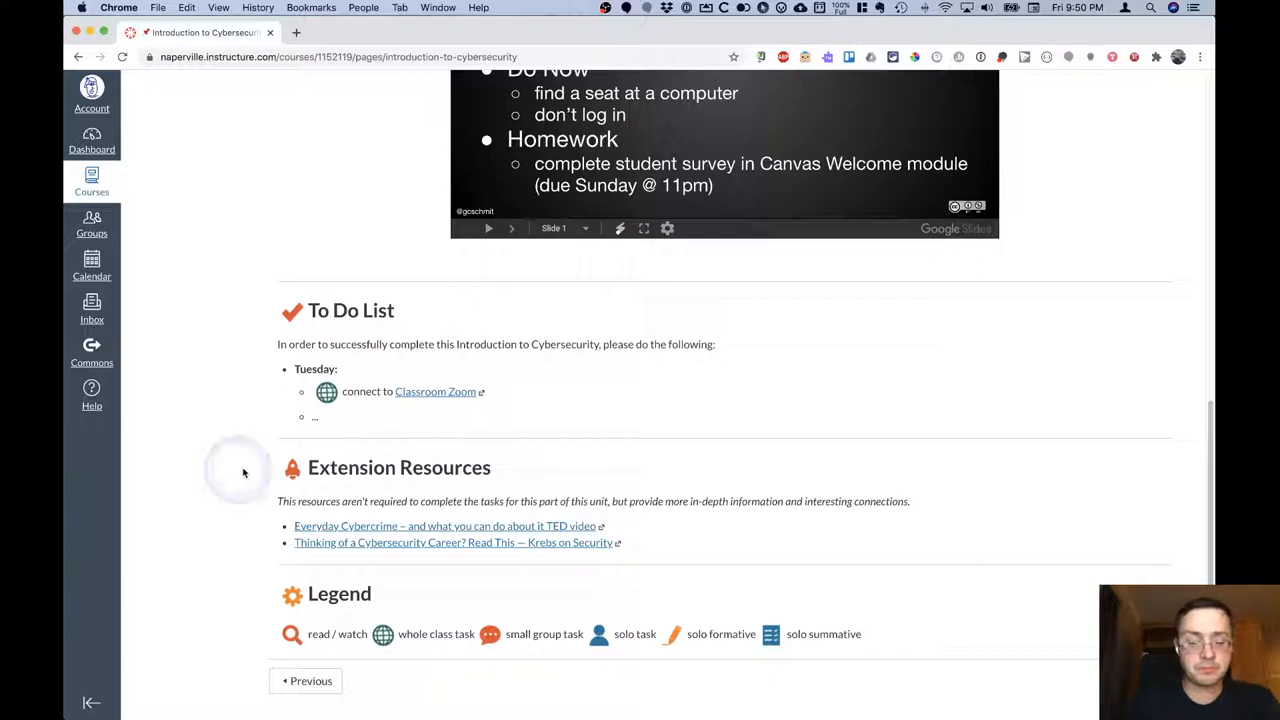
mouse_move(384, 592)
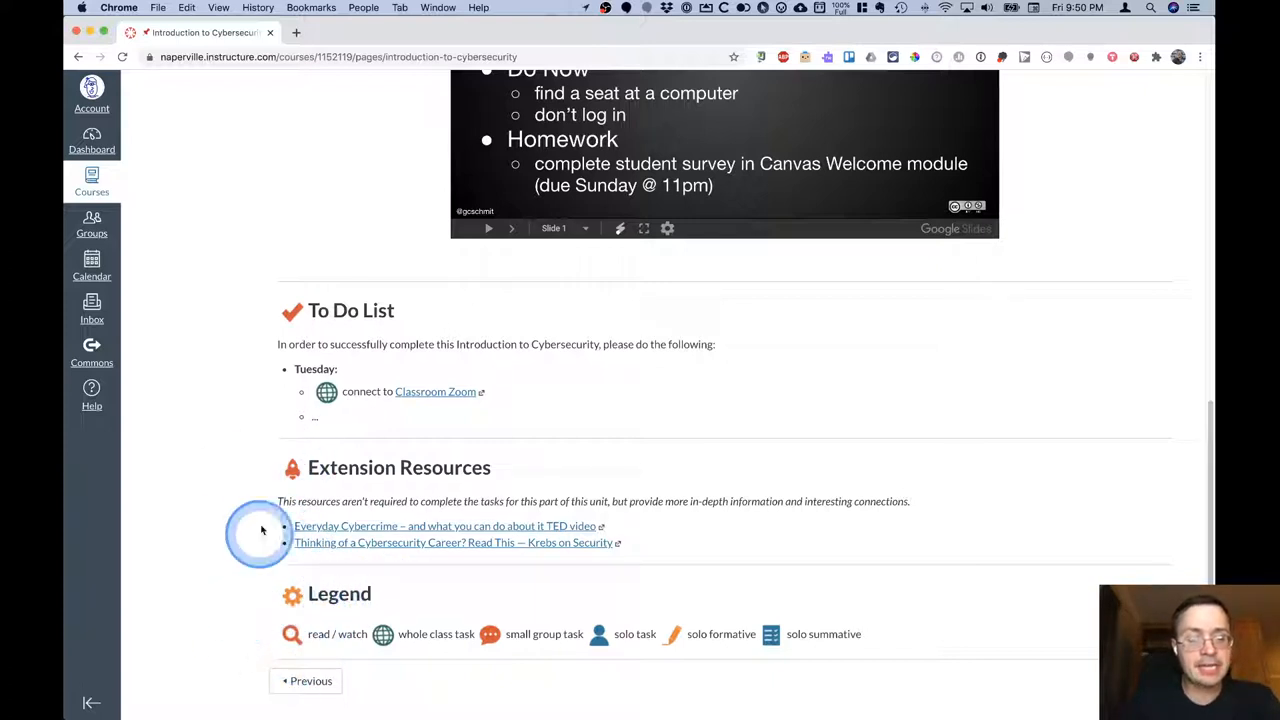
mouse_move(328, 408)
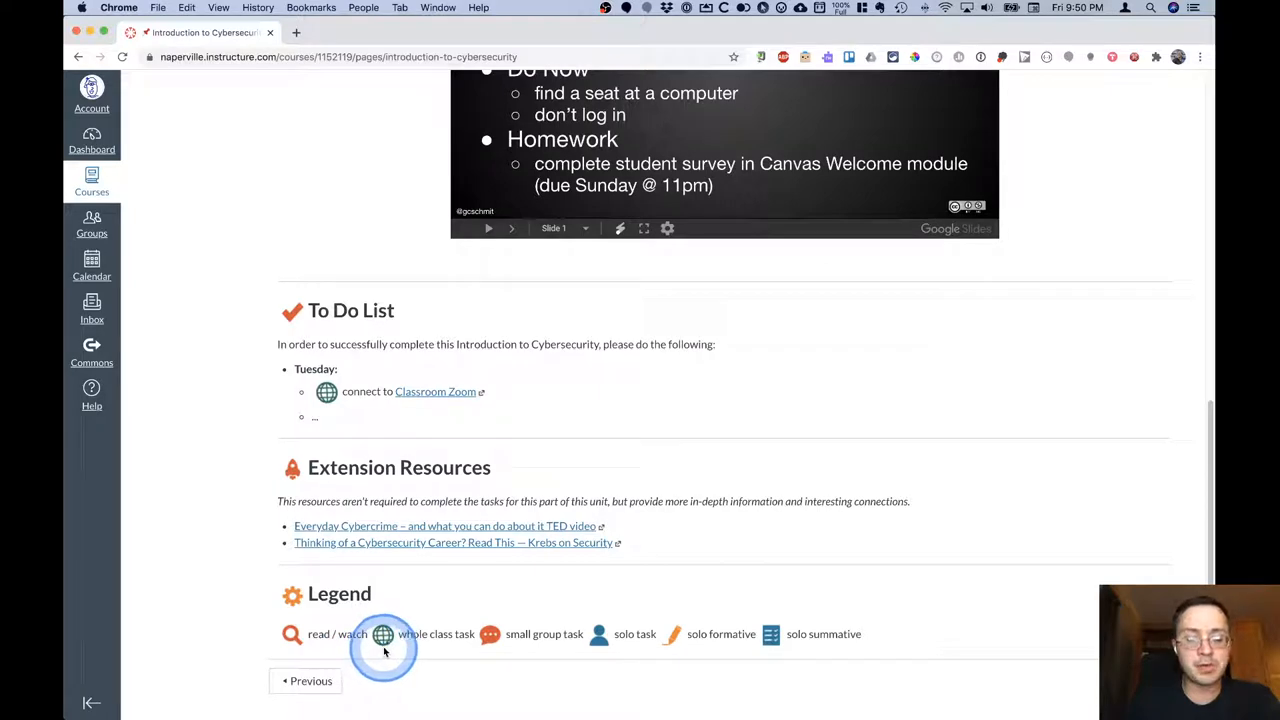
mouse_move(488, 636)
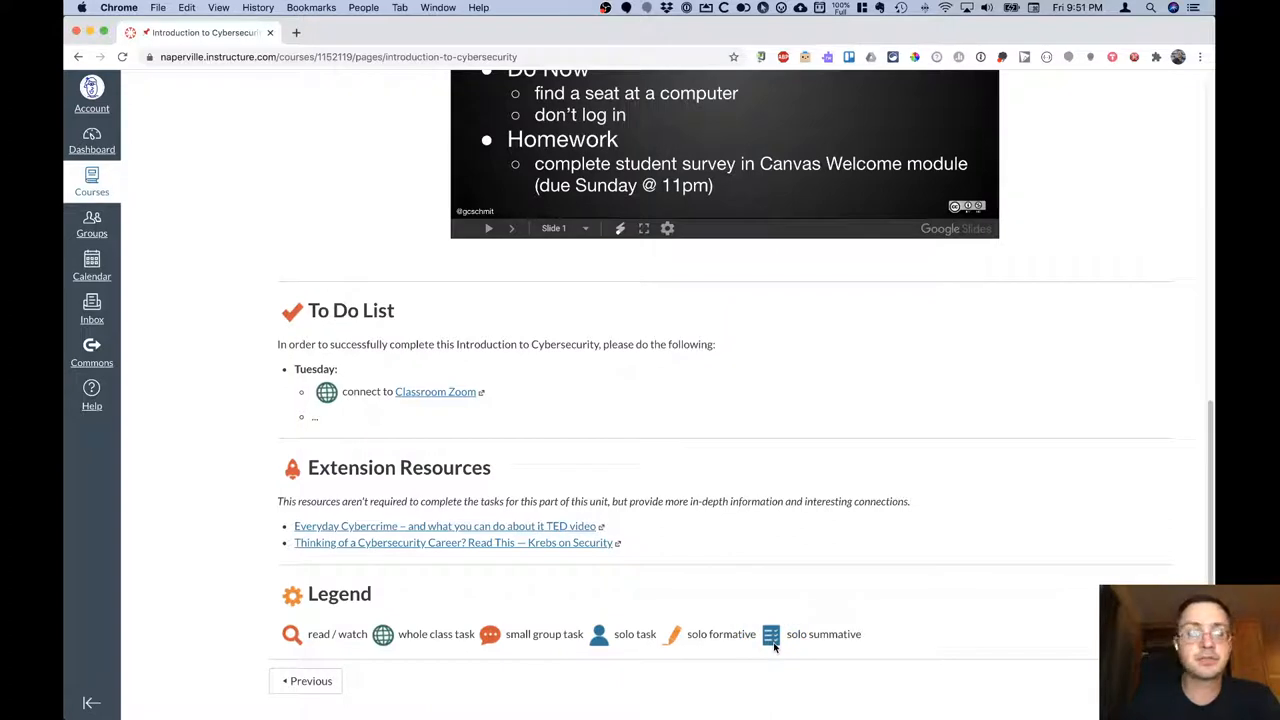
Return Home and open Modules via Course Materials, listing Introduction and Resources items.
left_click(348, 168)
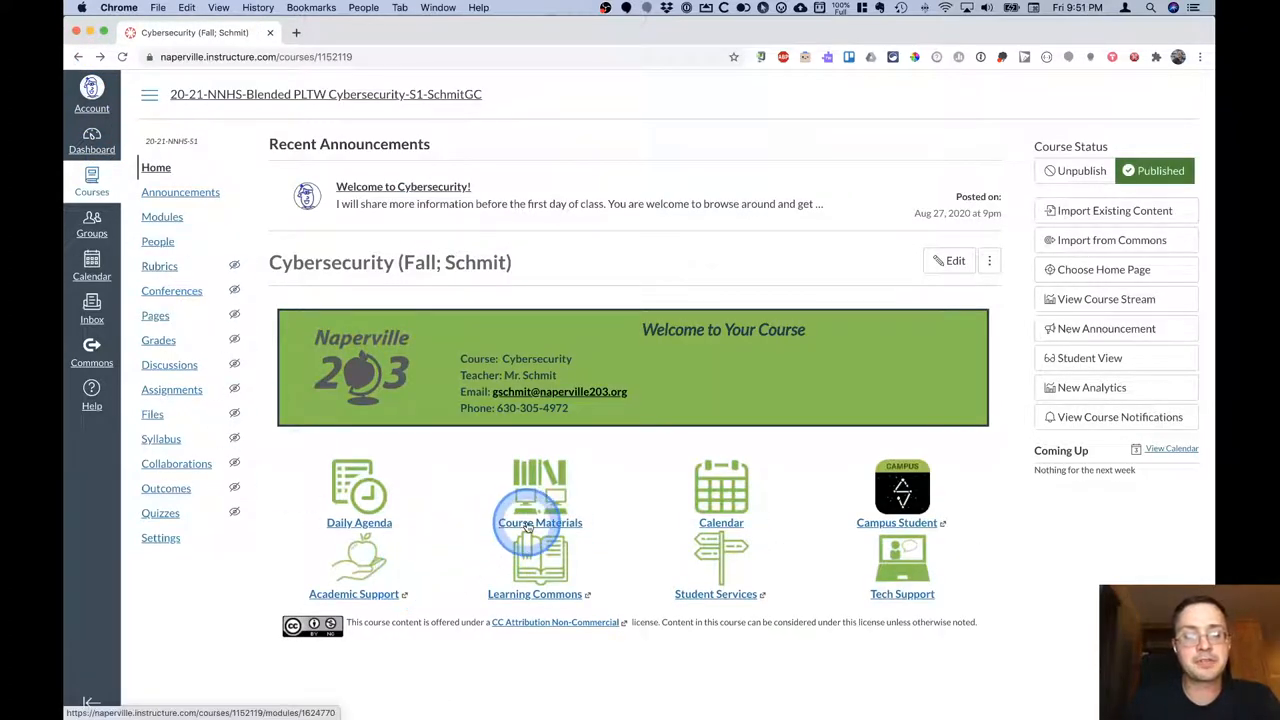
left_click(540, 522)
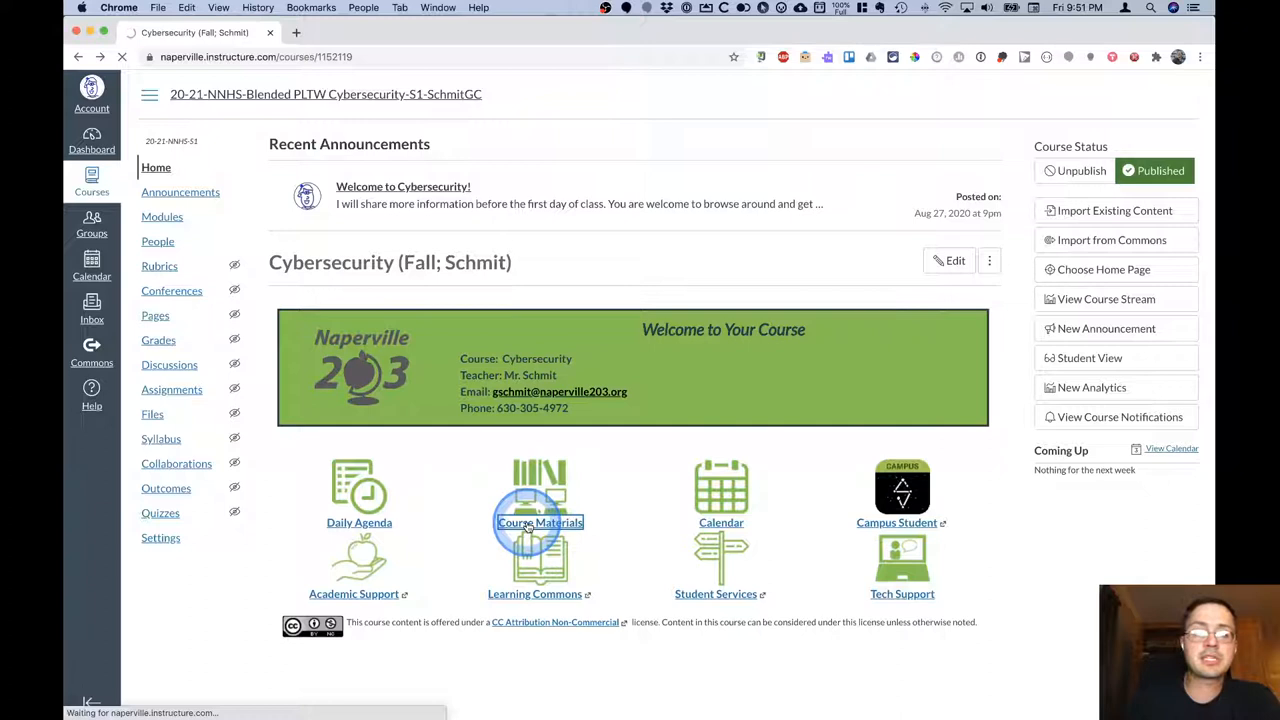
left_click(162, 216)
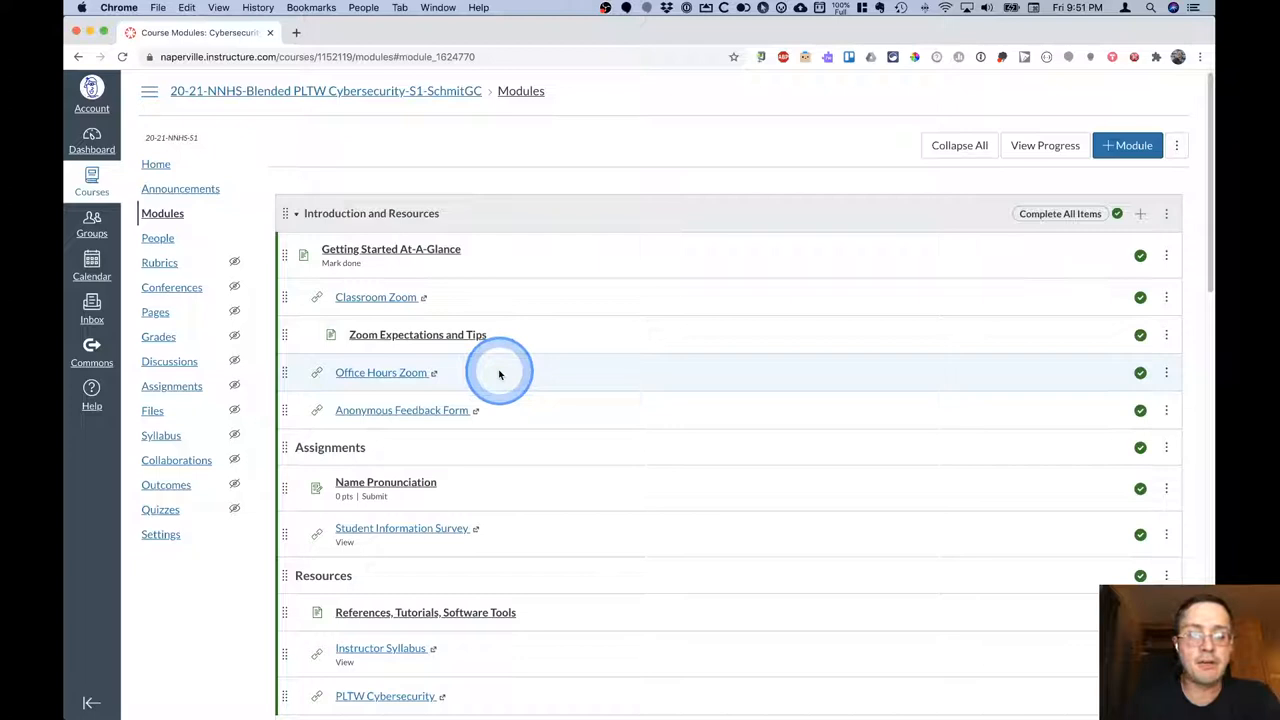
mouse_move(576, 486)
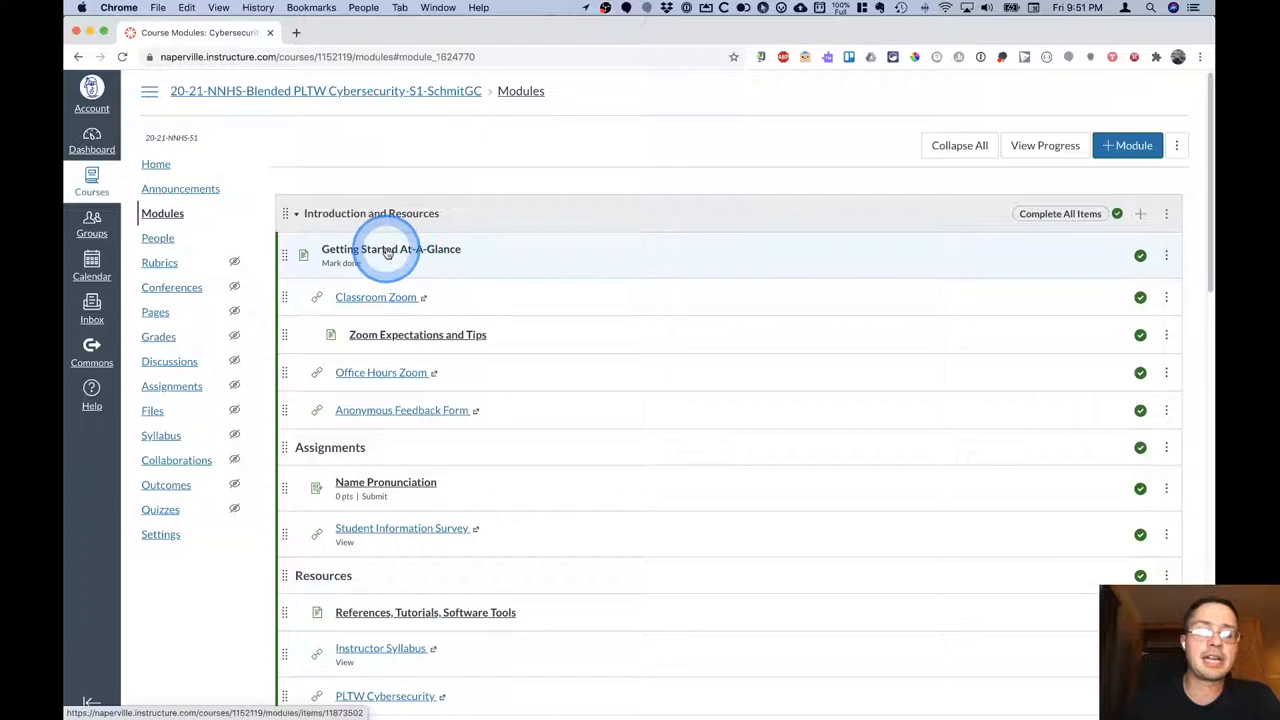
Open Getting Started At-A-Glance and scroll down through its opening sections.
left_click(390, 248)
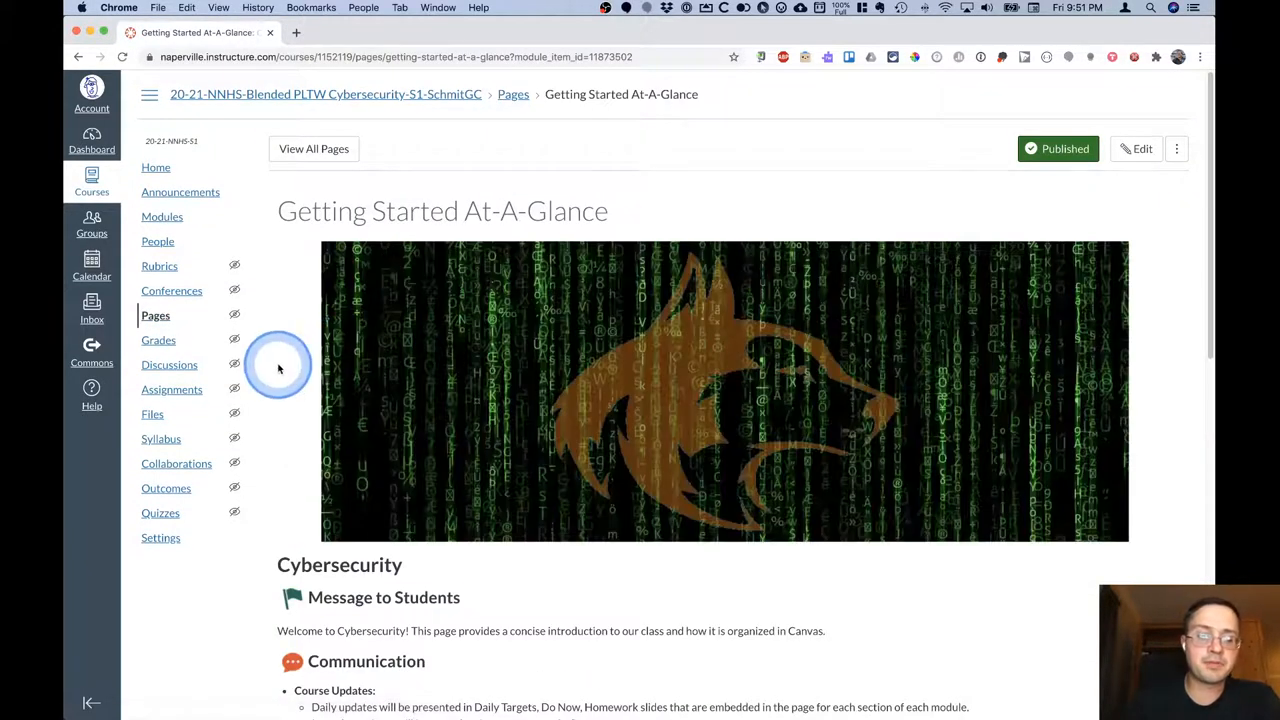
scroll("down", 3)
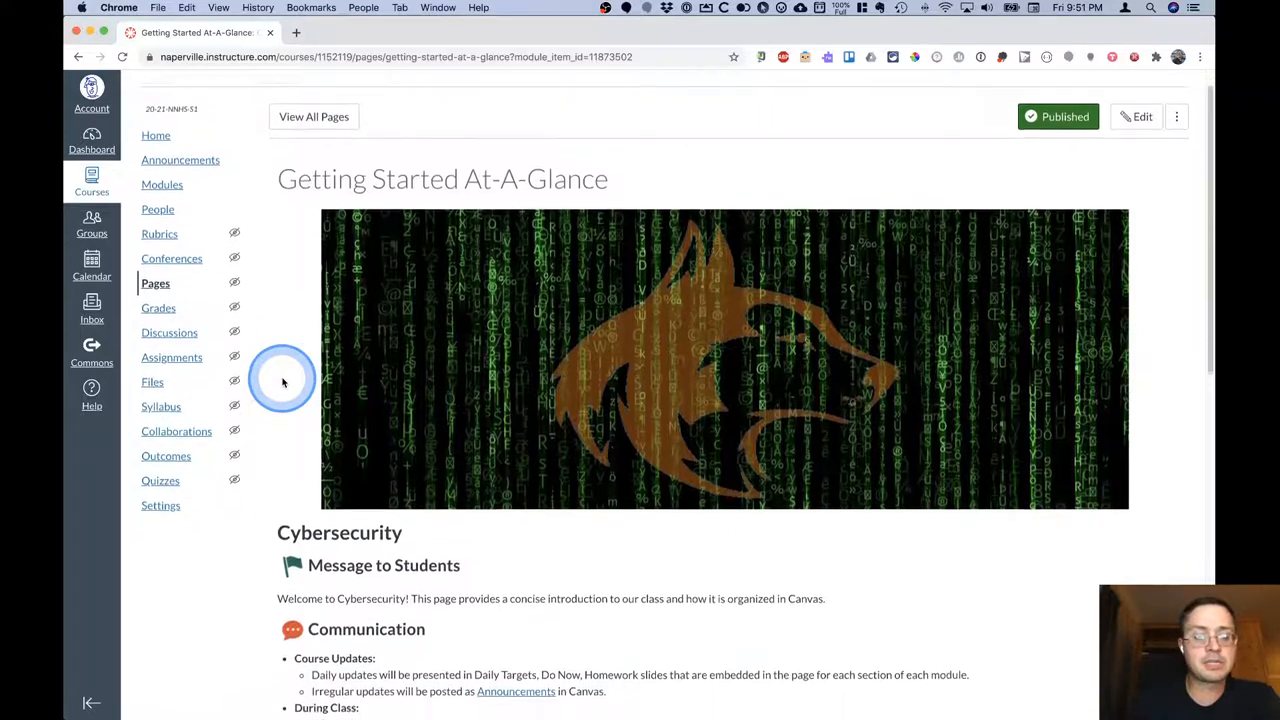
scroll("down", 3)
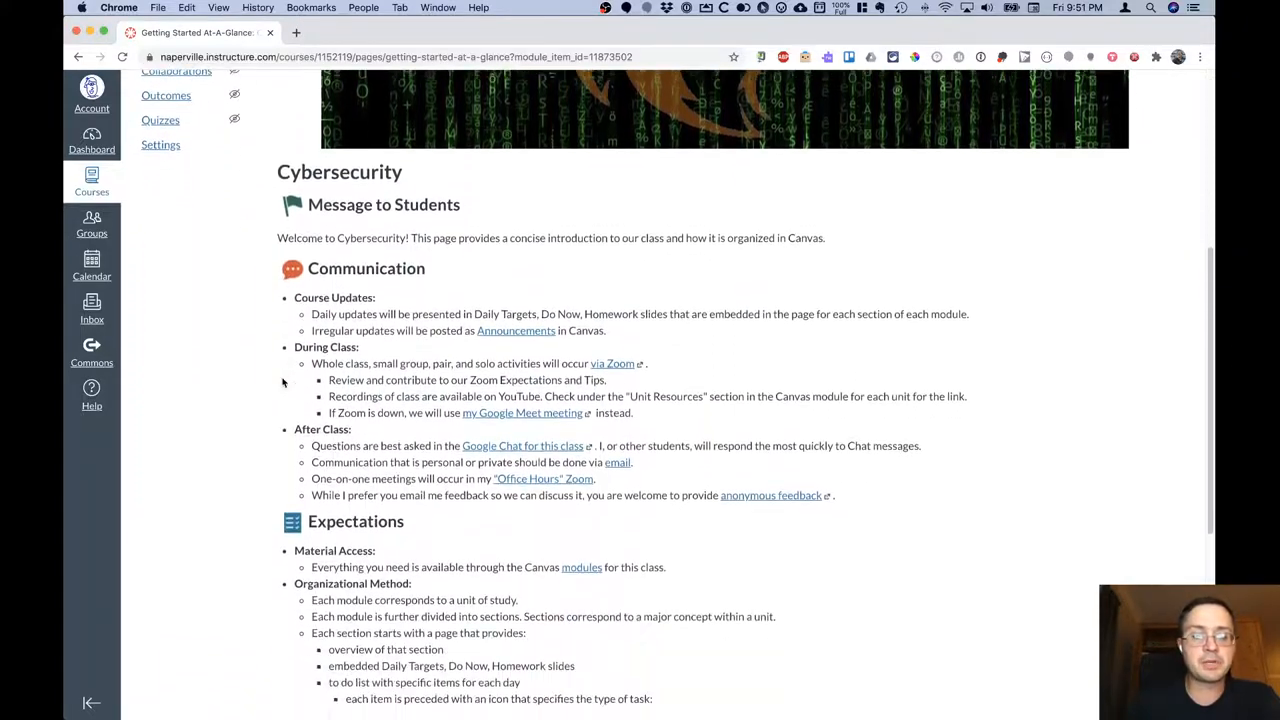
scroll("down", 3)
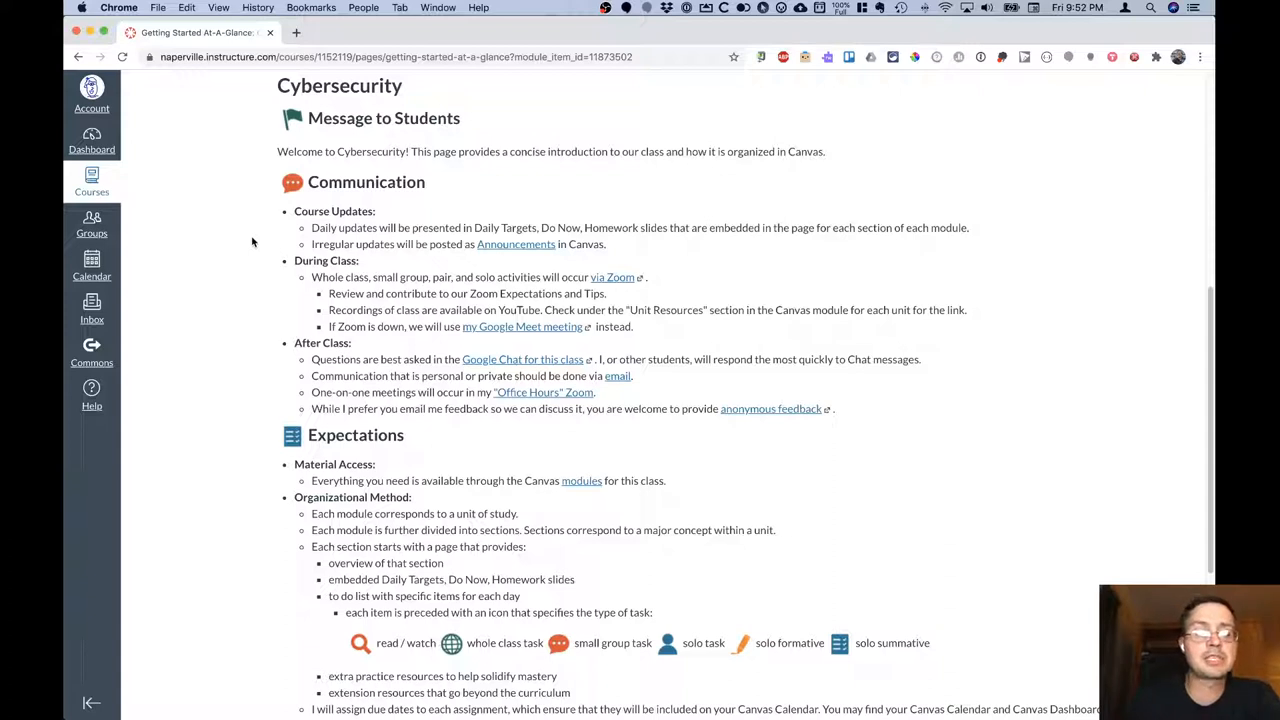
Go through the Communication rules and continue down to the Expectations section.
left_click(436, 244)
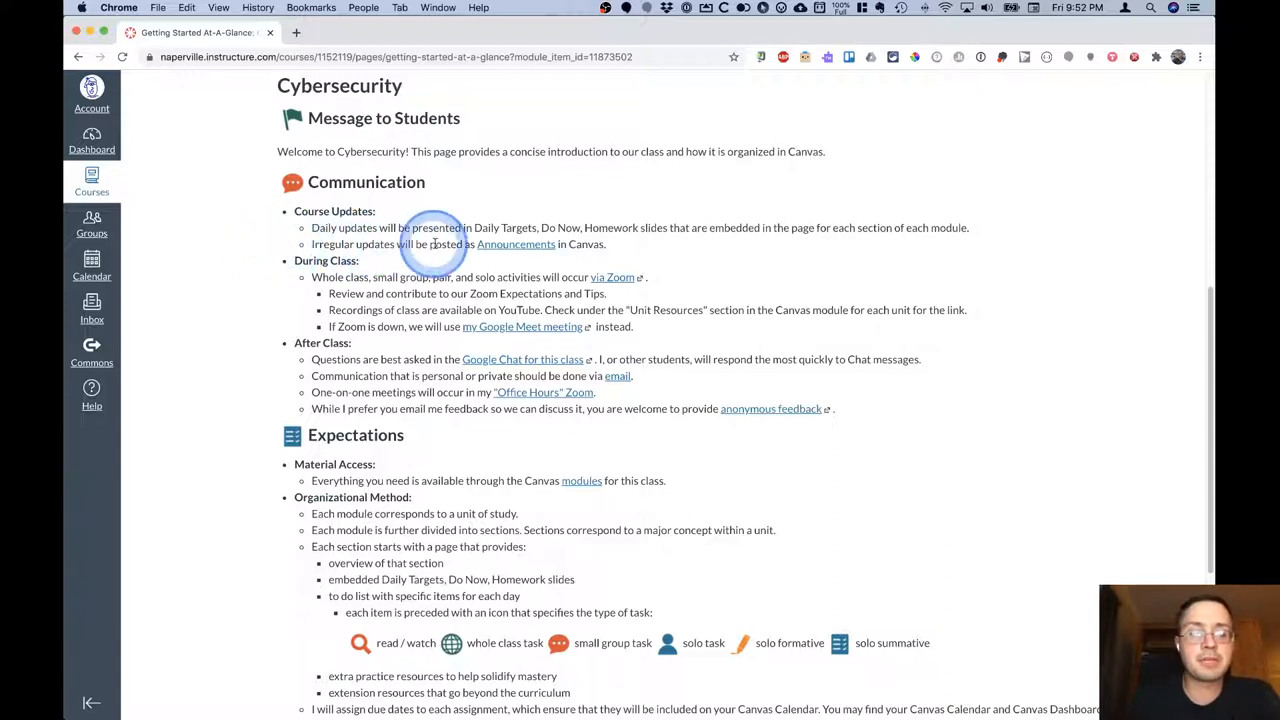
mouse_move(516, 244)
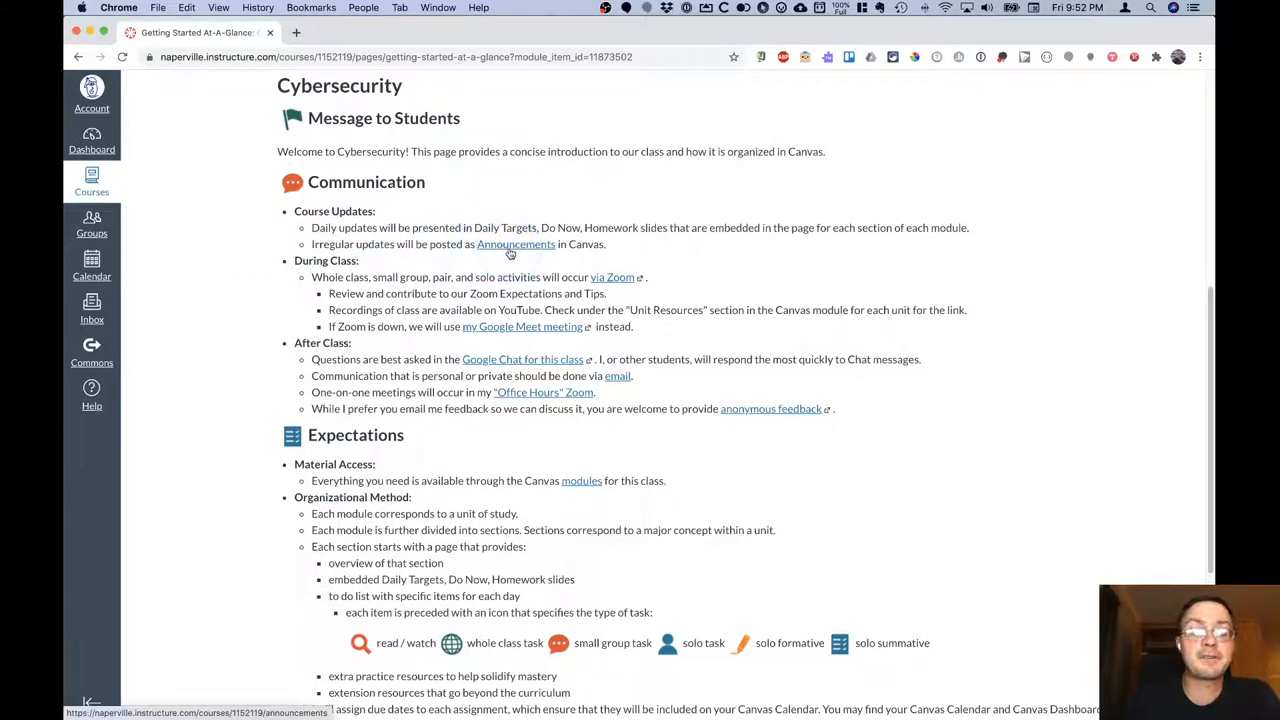
left_click(484, 244)
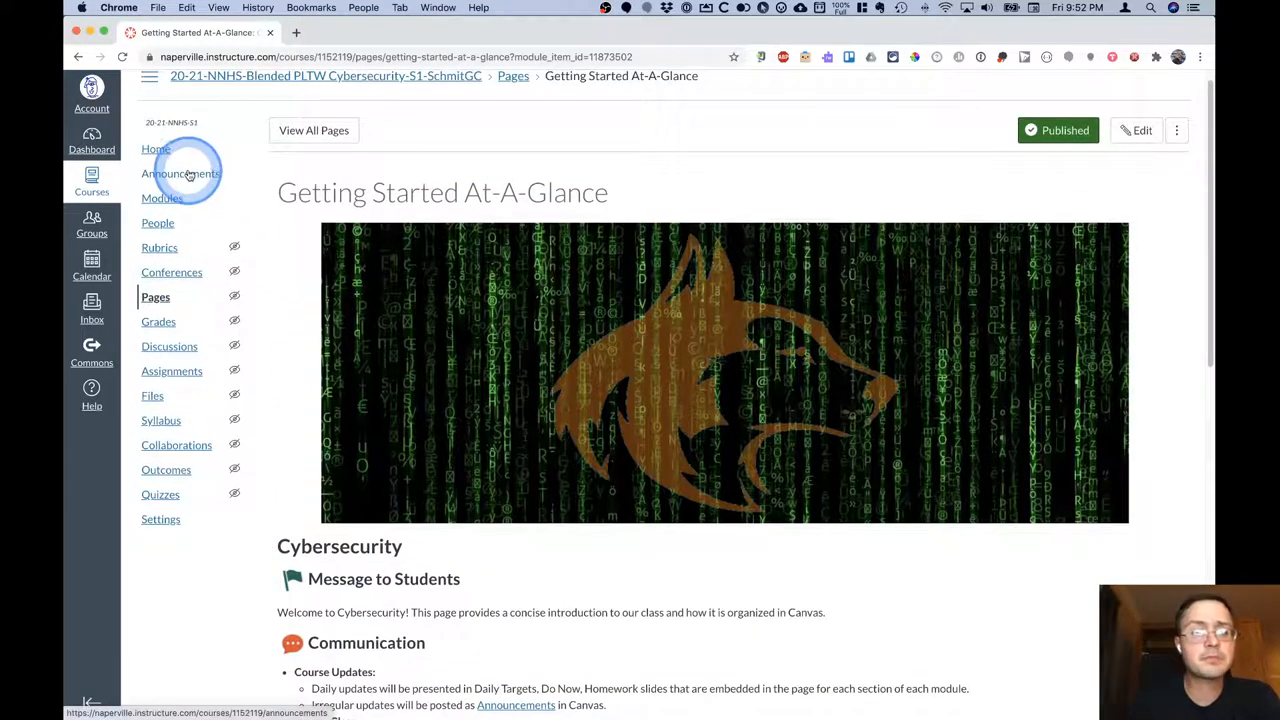
scroll("down", 3)
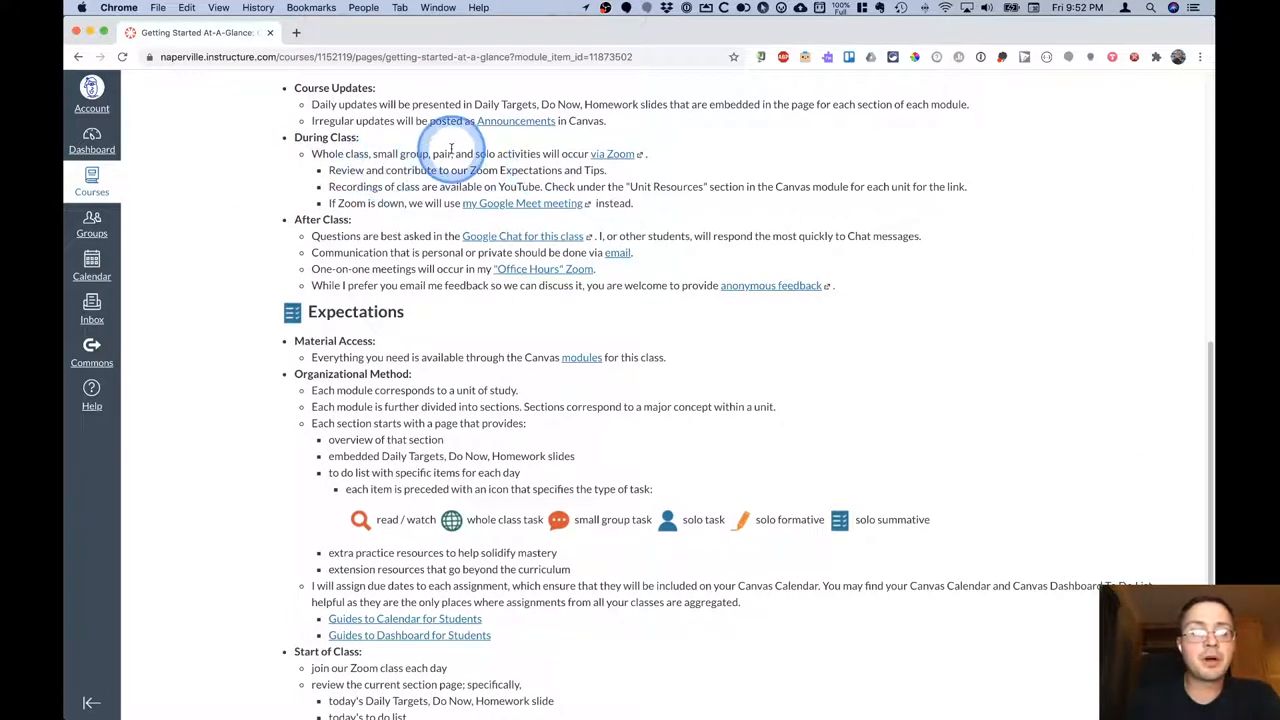
mouse_move(500, 176)
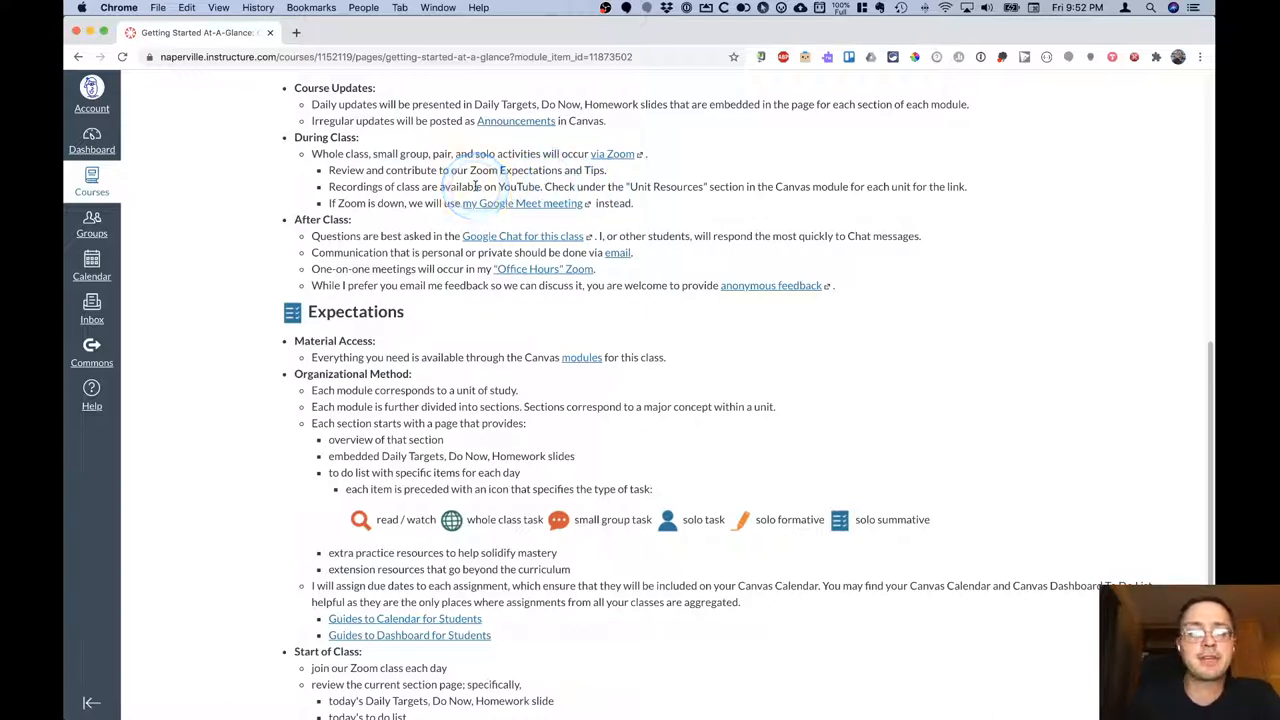
mouse_move(478, 218)
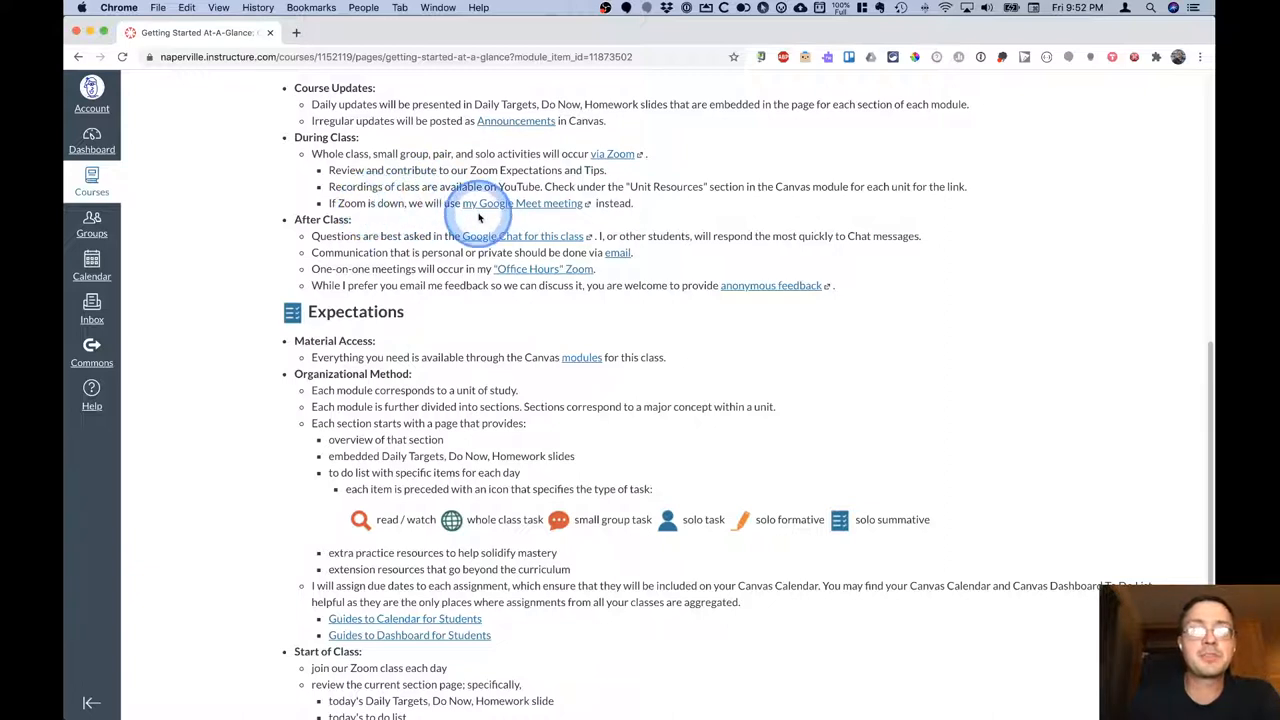
mouse_move(522, 204)
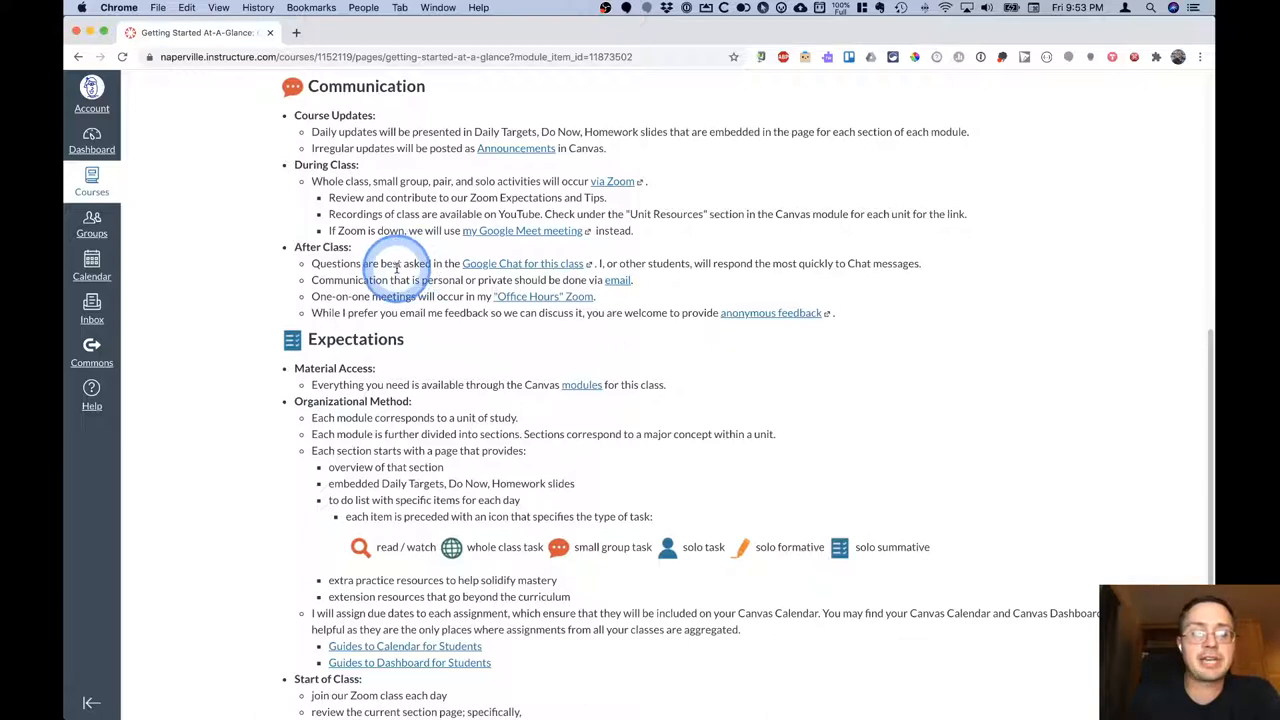
mouse_move(420, 280)
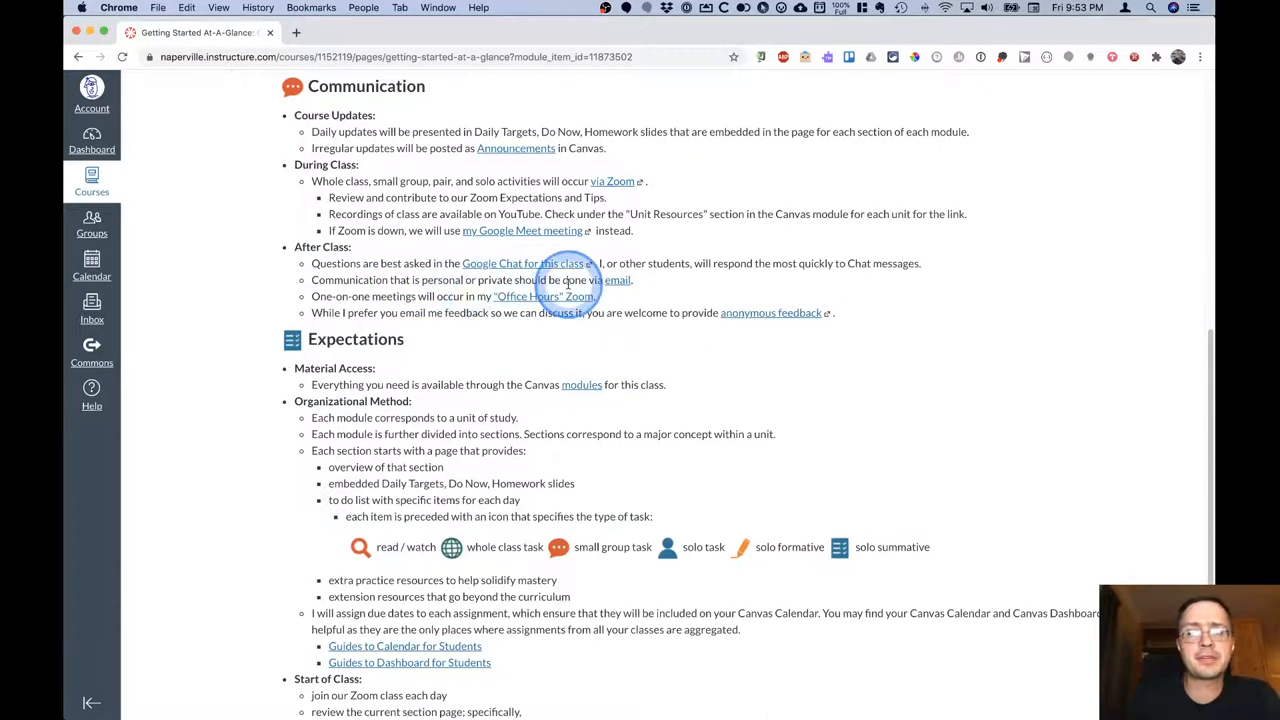
mouse_move(616, 280)
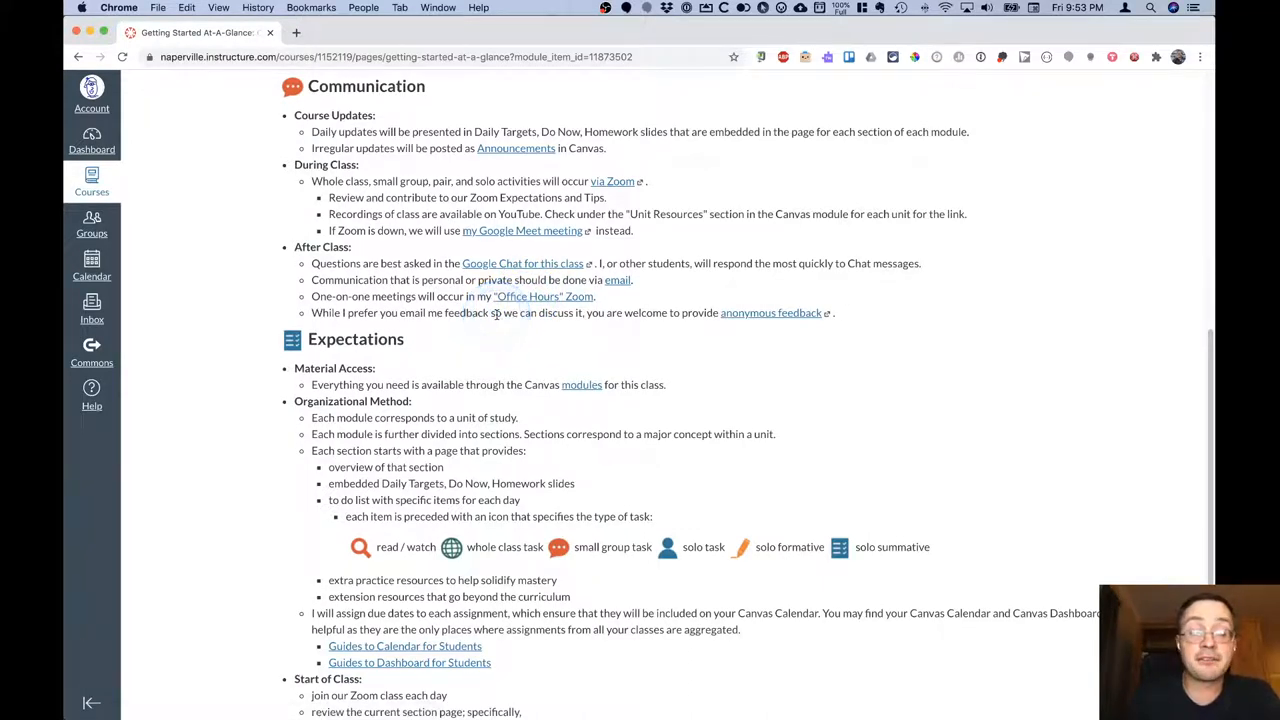
left_click(490, 316)
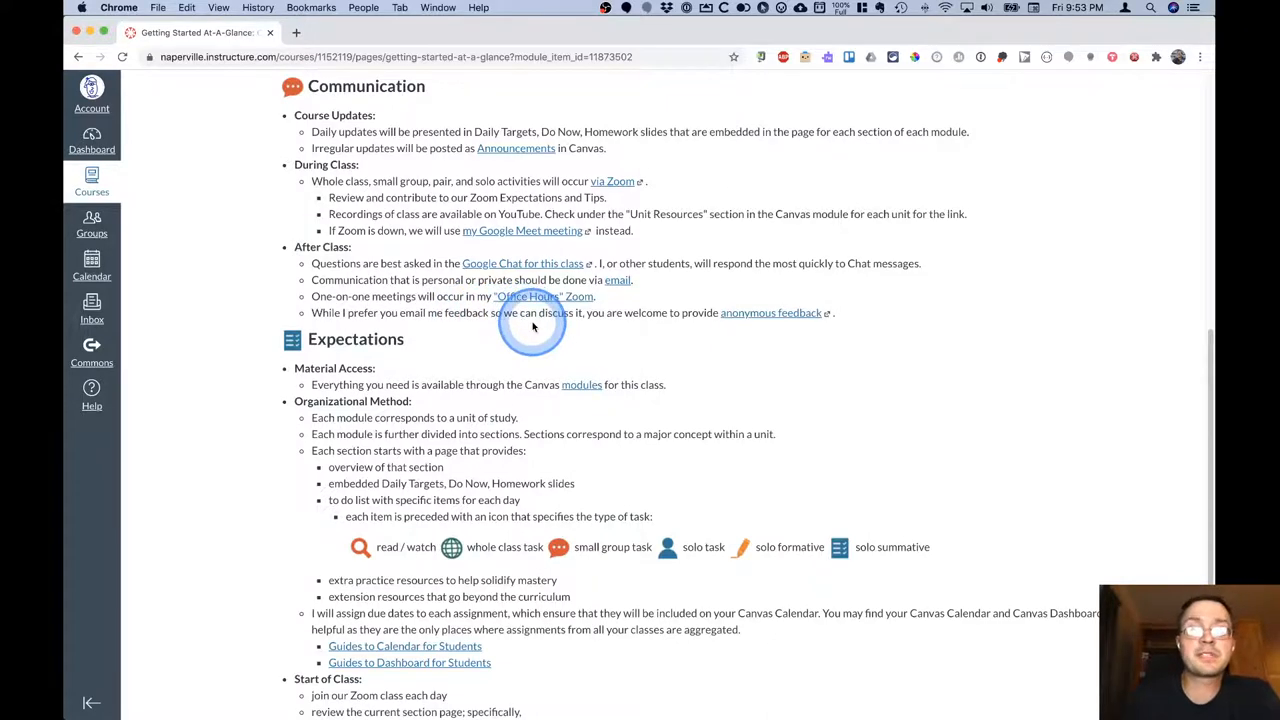
mouse_move(658, 324)
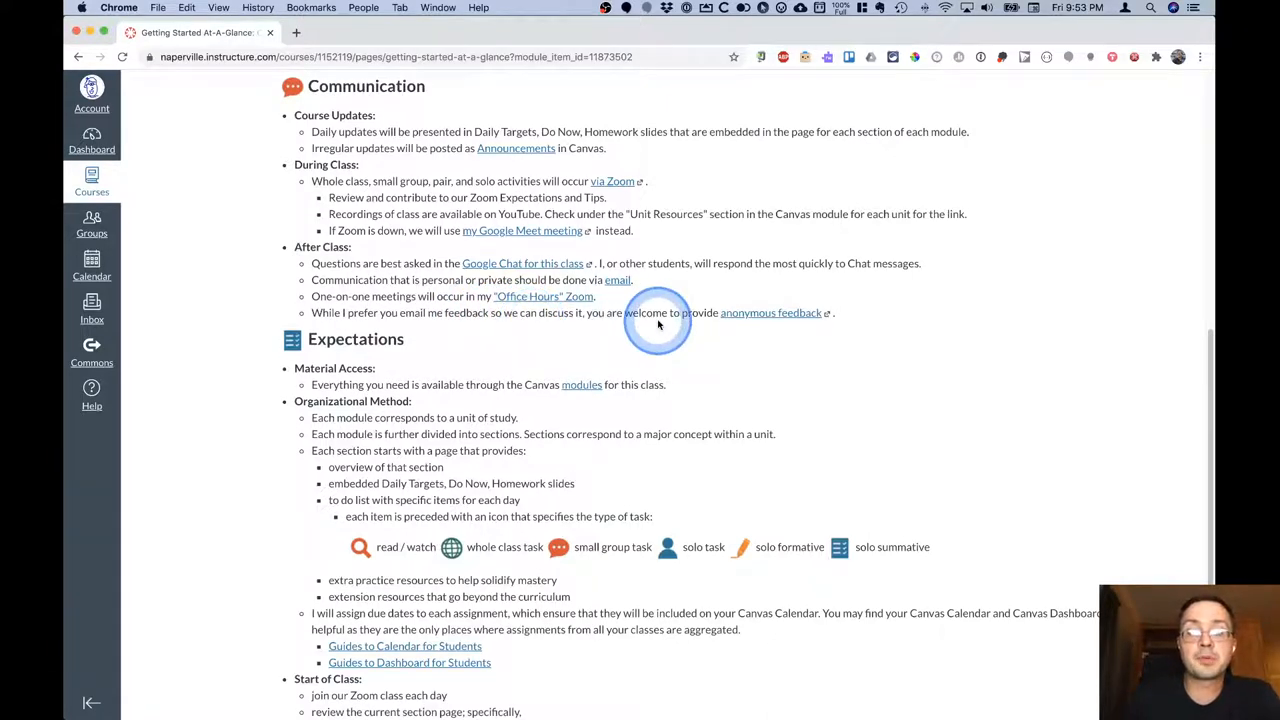
mouse_move(768, 320)
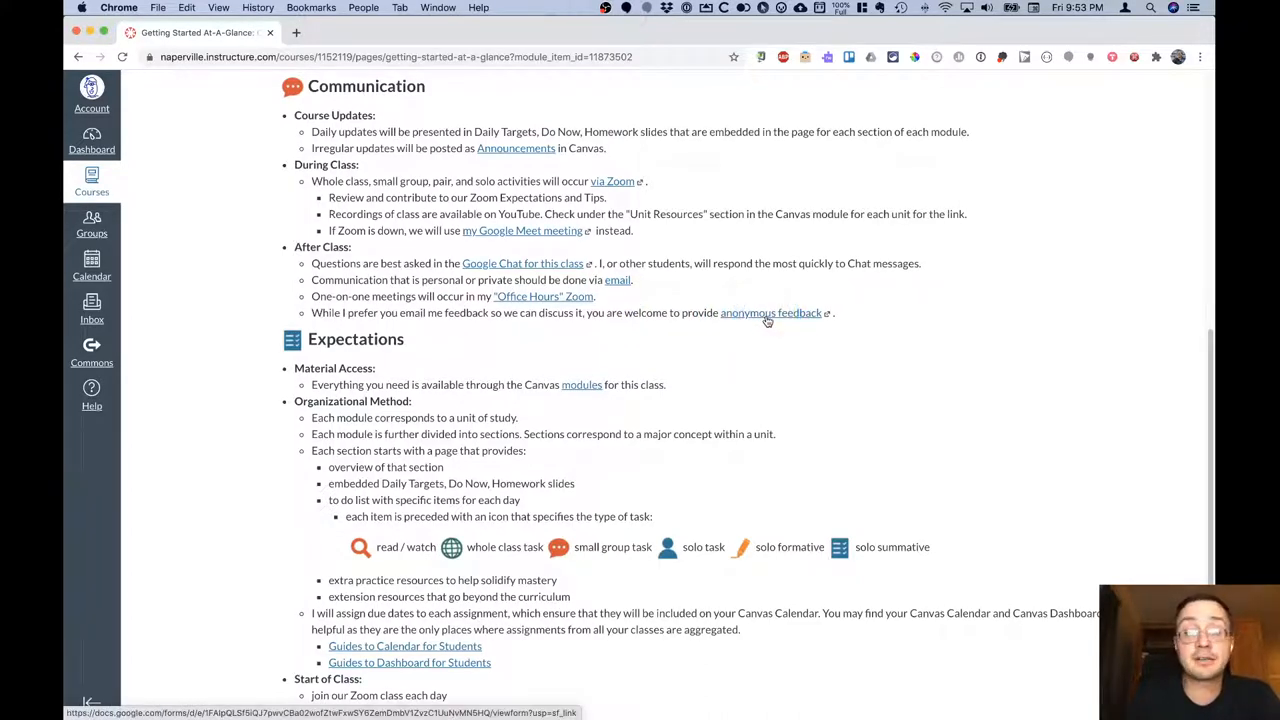
scroll("down", 3)
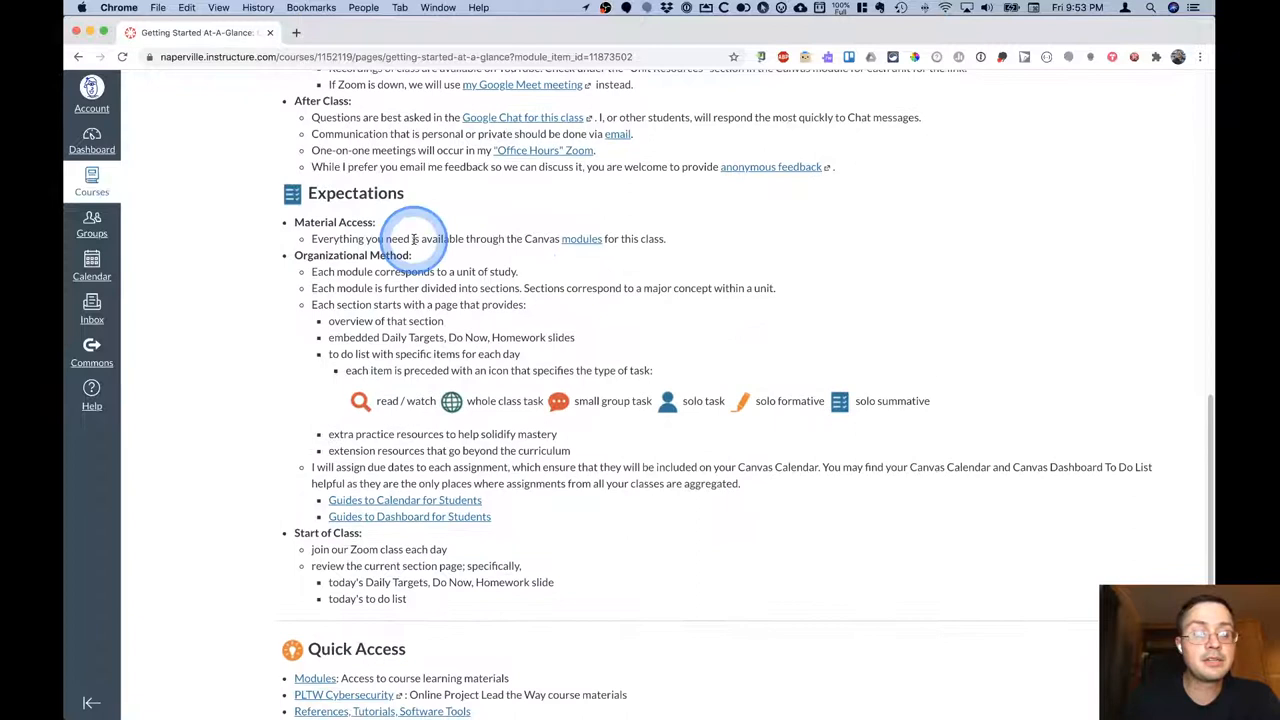
mouse_move(278, 478)
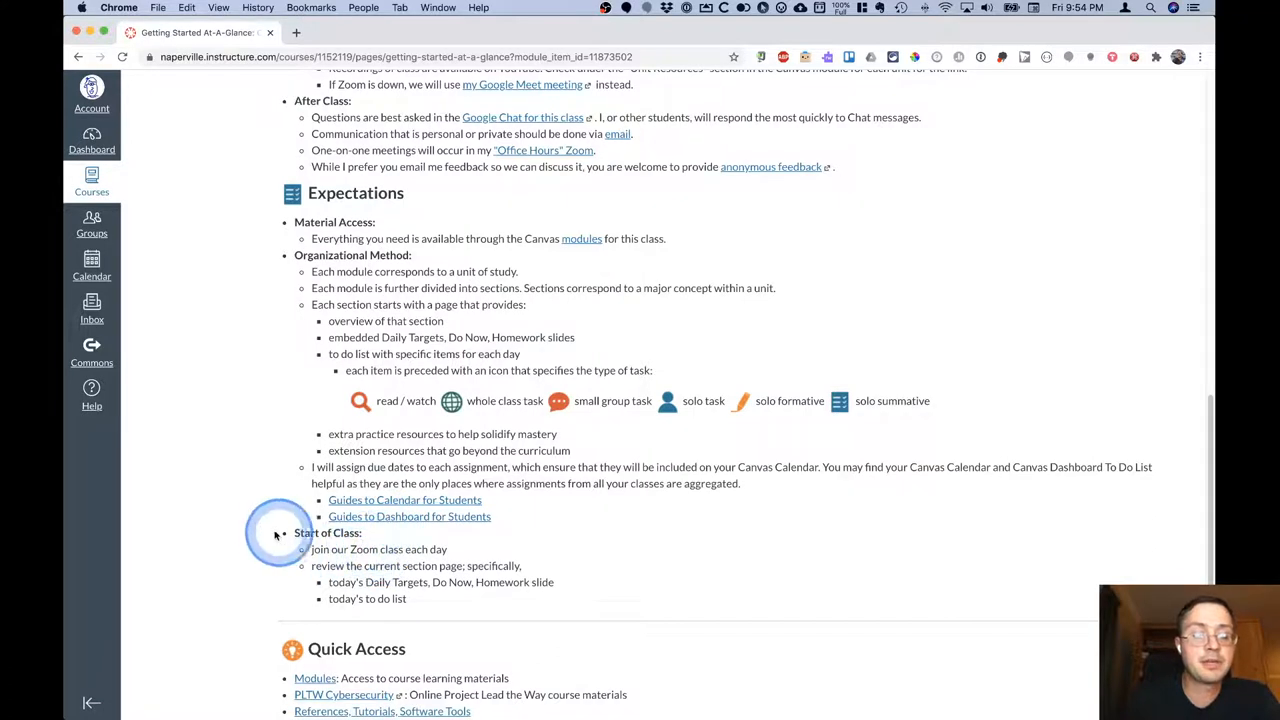
scroll("down", 3)
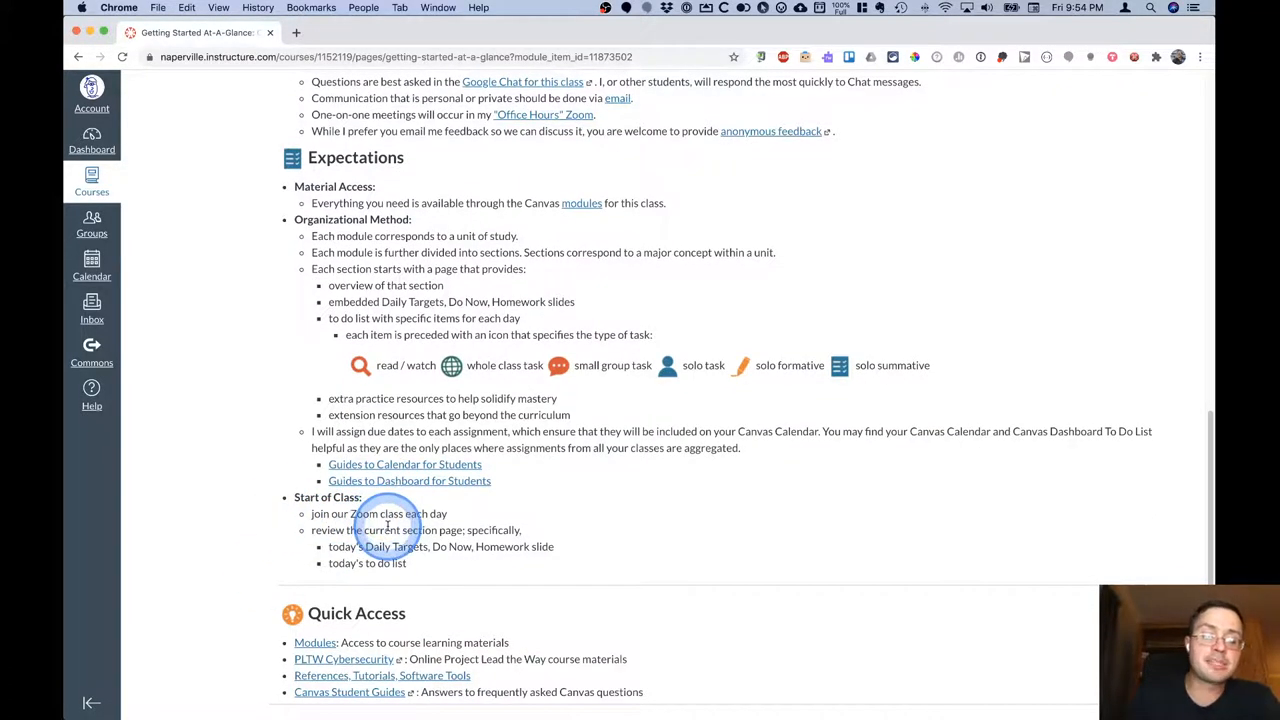
mouse_move(516, 530)
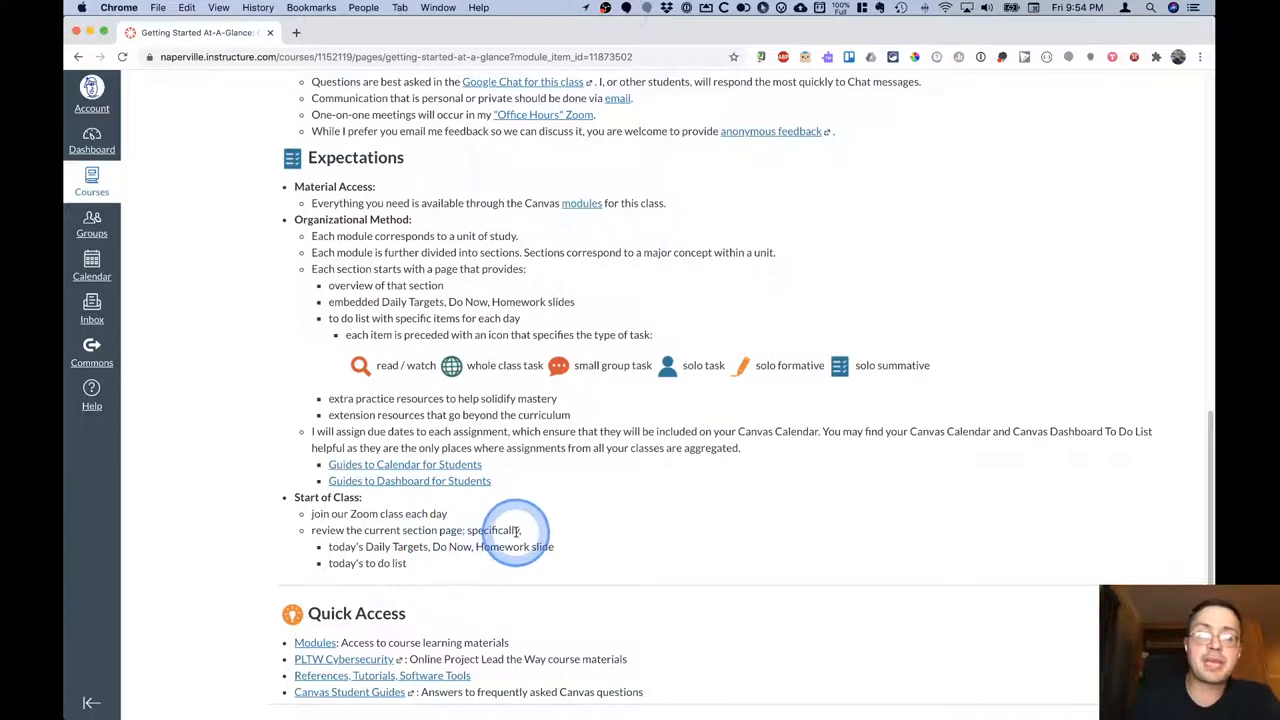
mouse_move(310, 552)
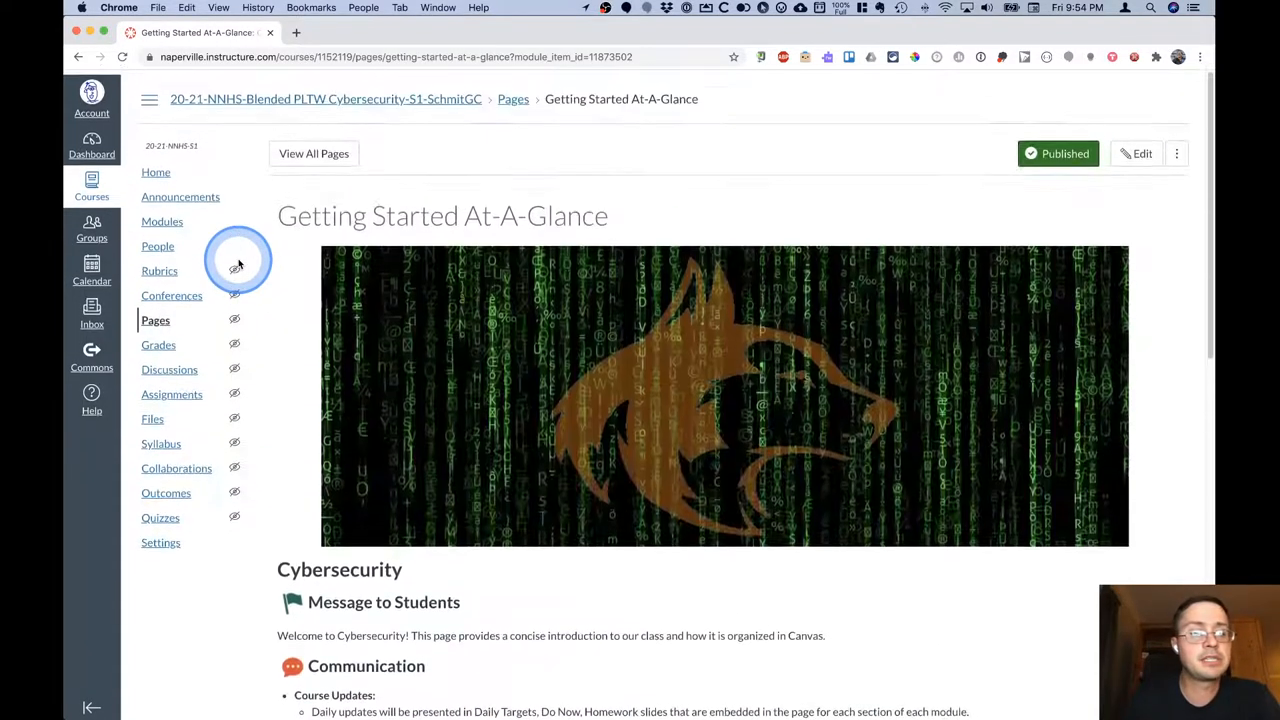
left_click(162, 216)
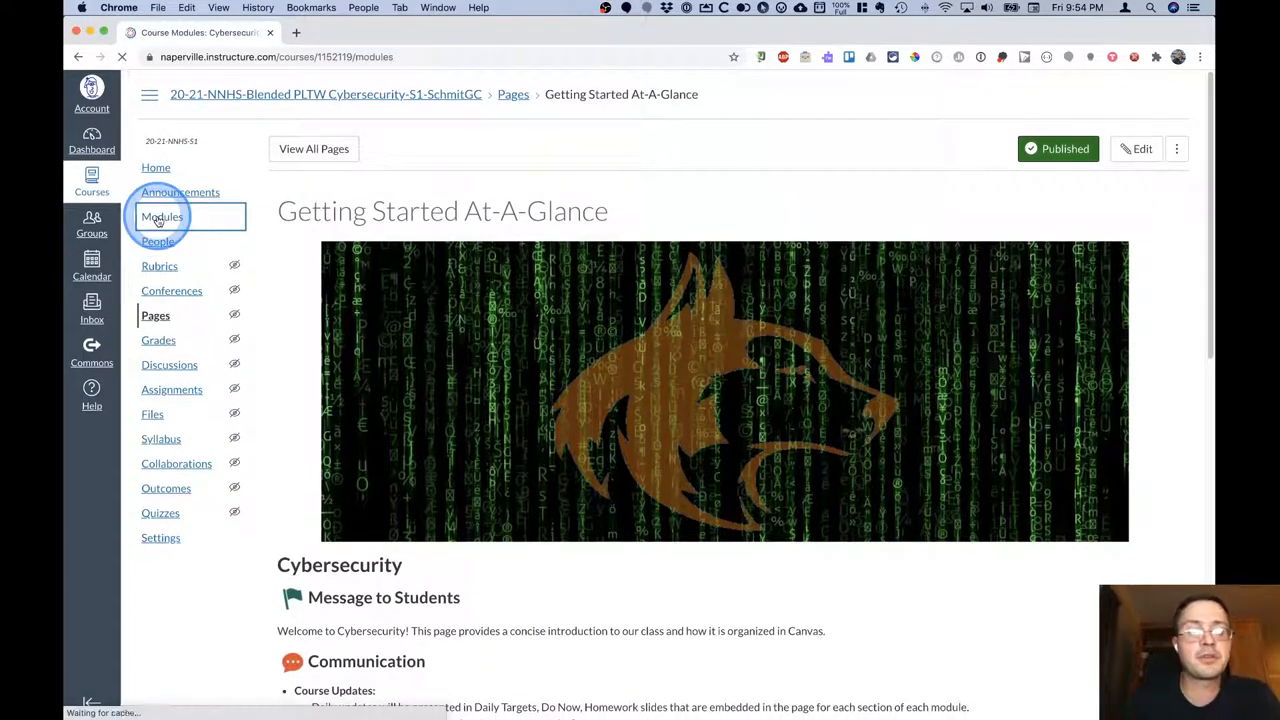
Open Modules, collapse Introduction and Resources, and scroll to Unit 1: Ethics and Society's sections.
left_click(162, 216)
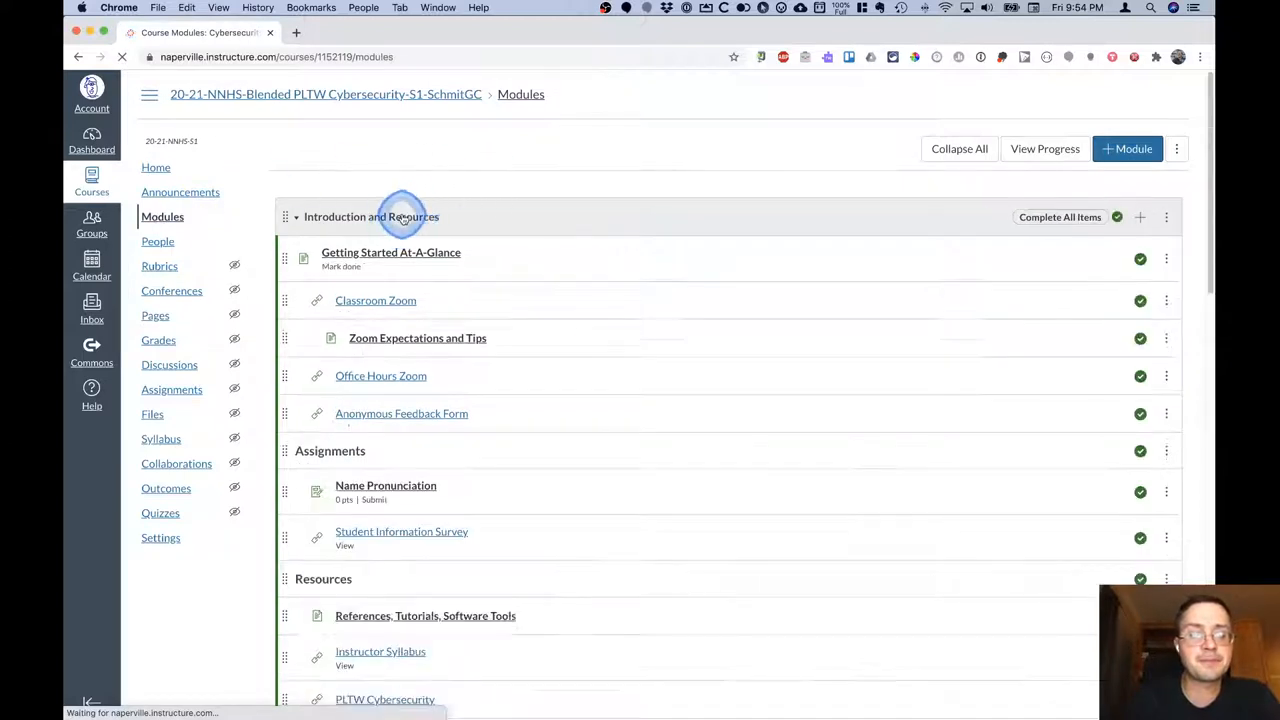
left_click(296, 216)
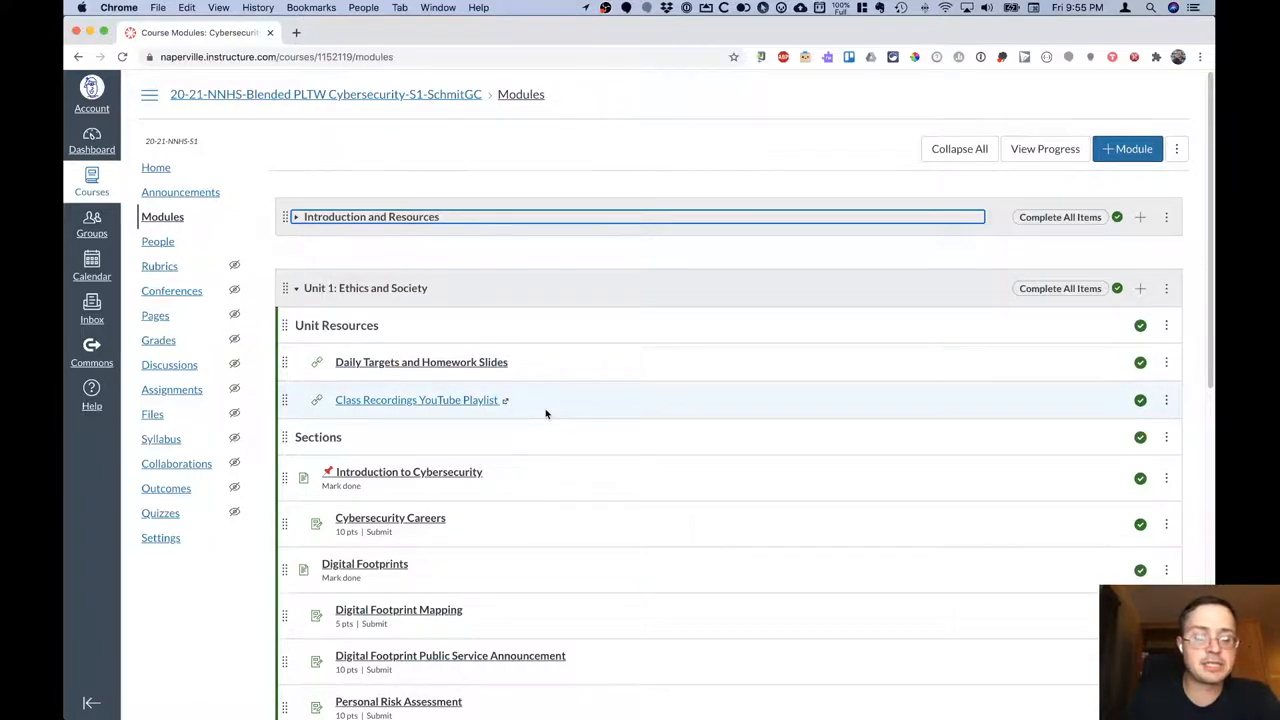
scroll("down", 3)
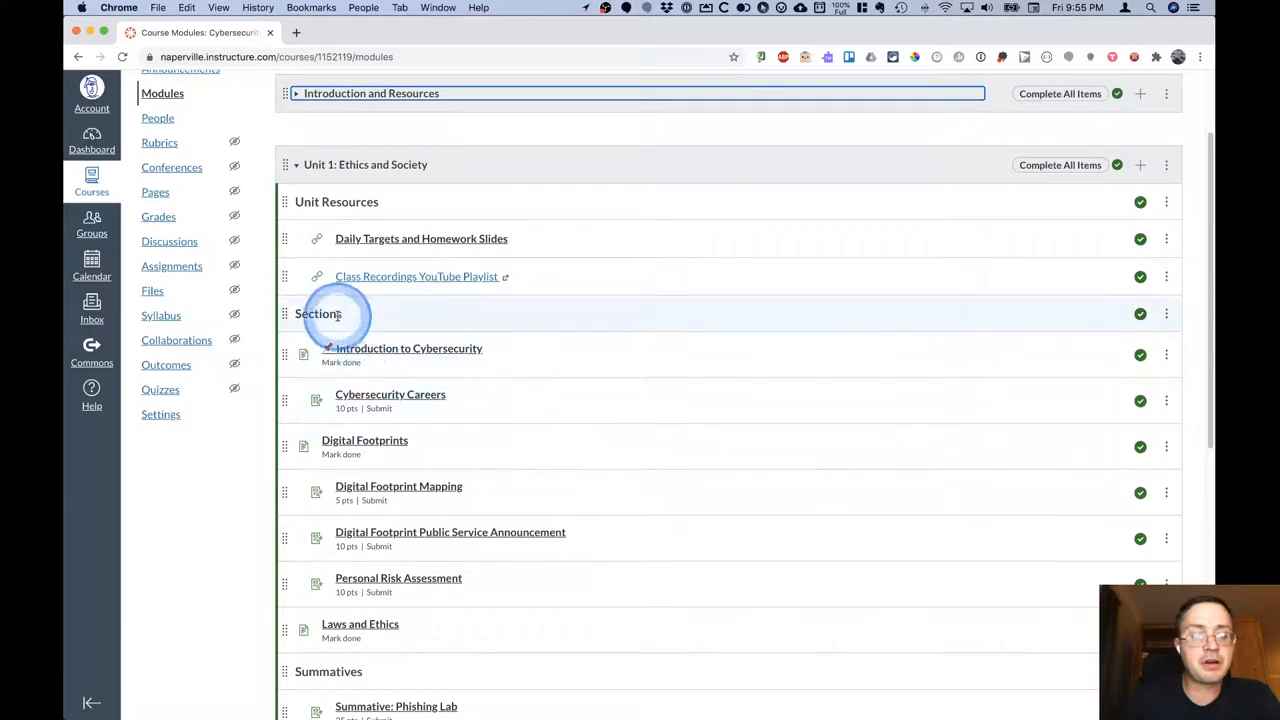
scroll("down", 3)
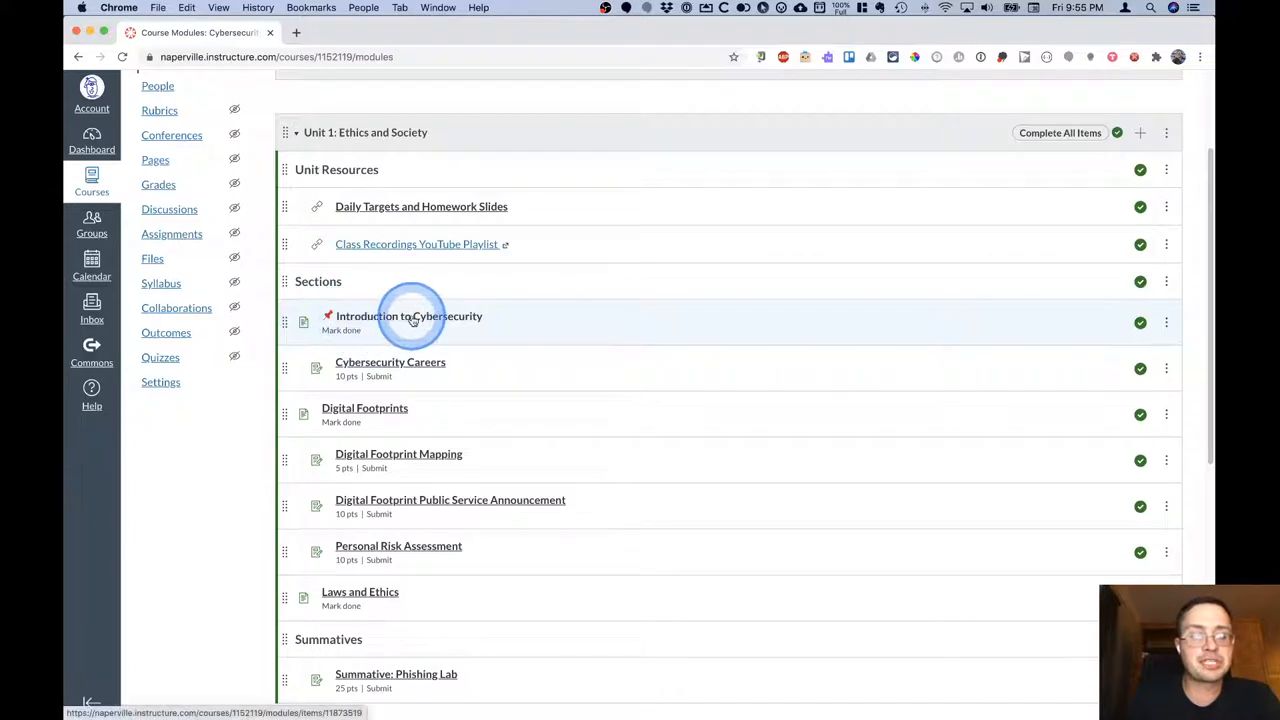
mouse_move(384, 414)
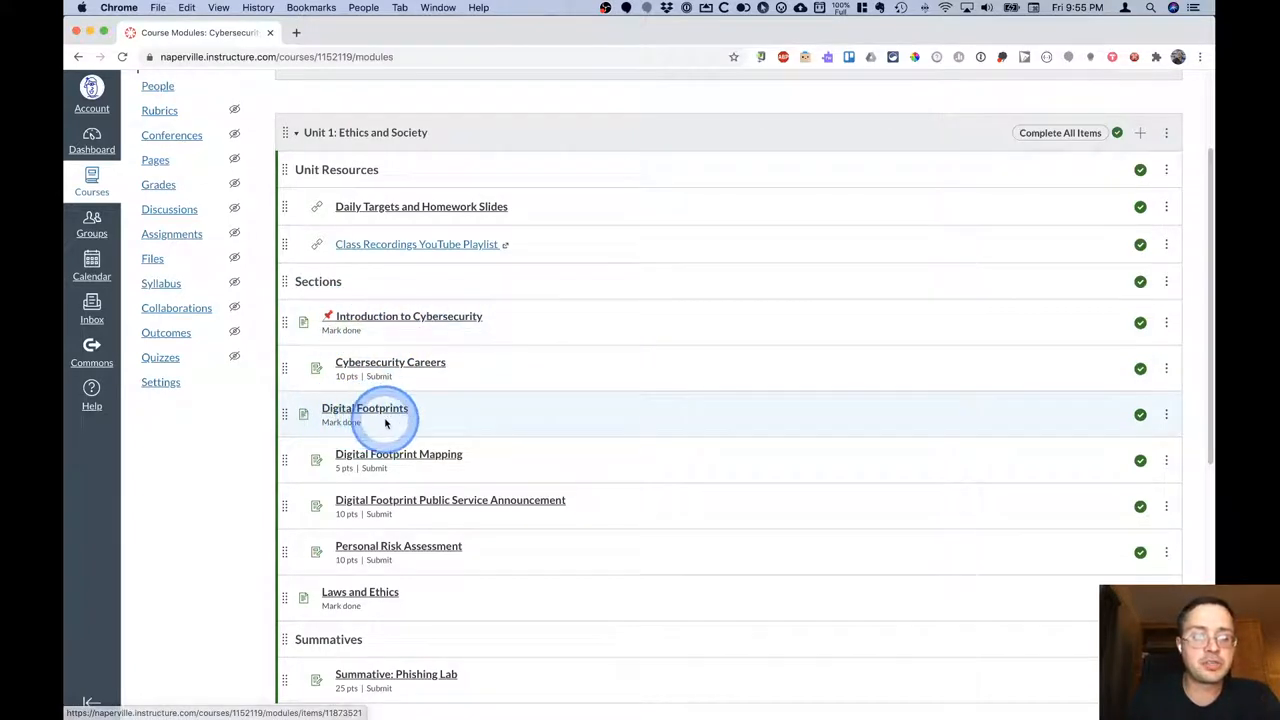
mouse_move(420, 600)
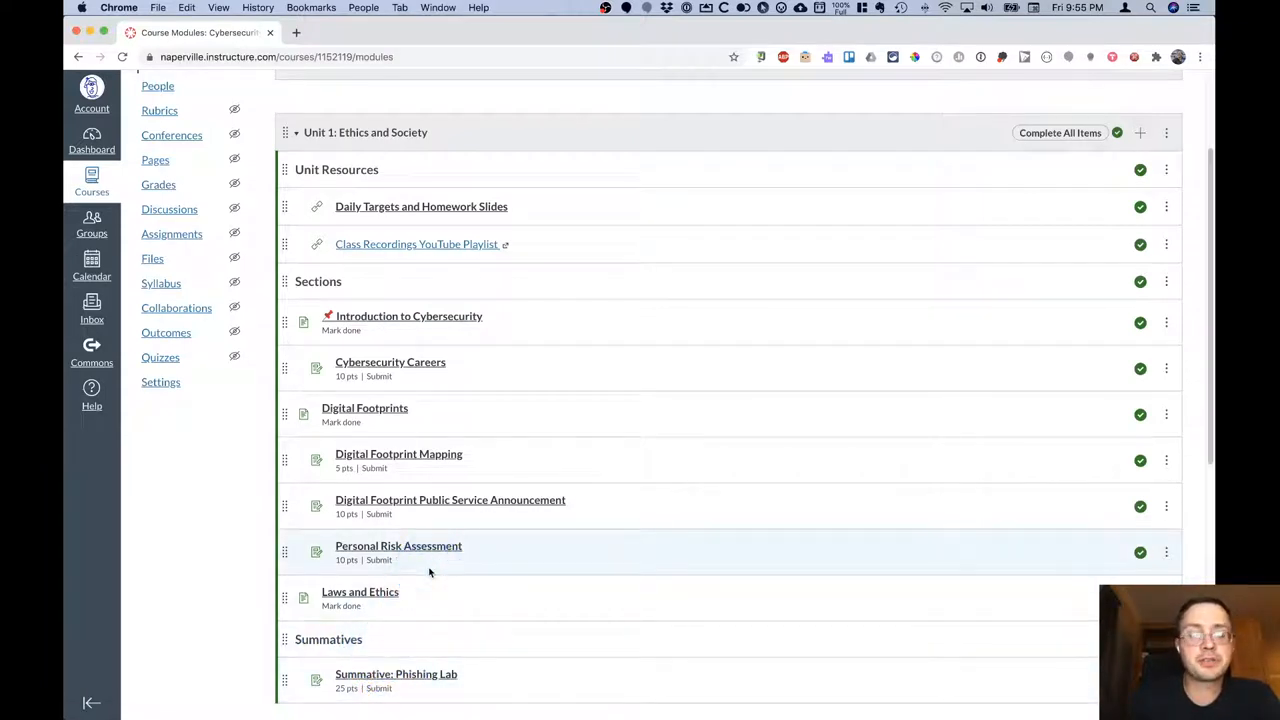
left_click(580, 556)
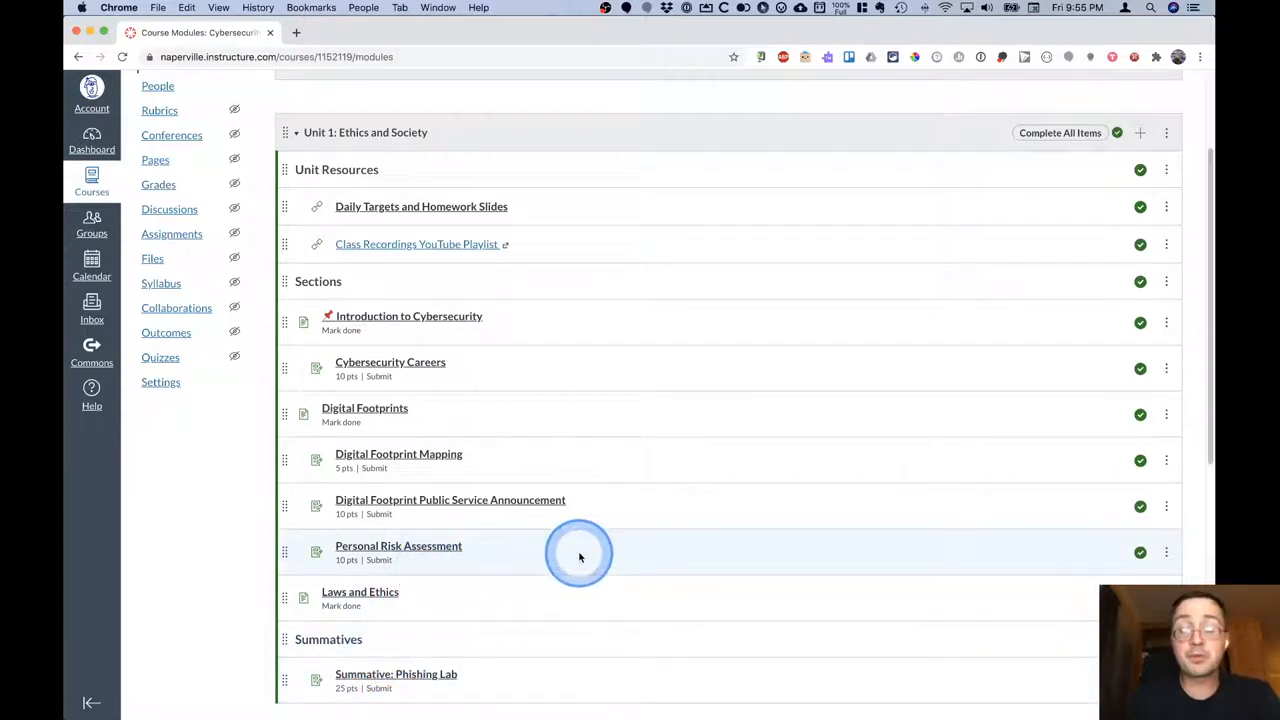